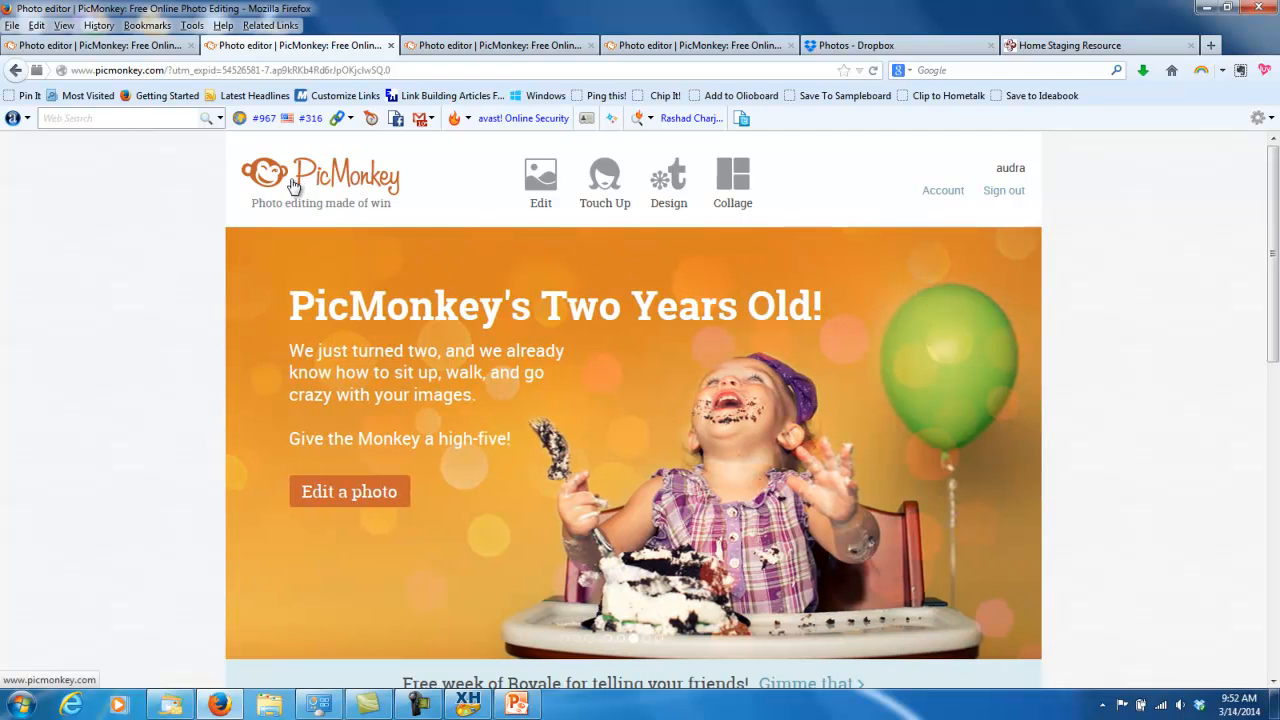
pyautogui.moveTo(375, 188)
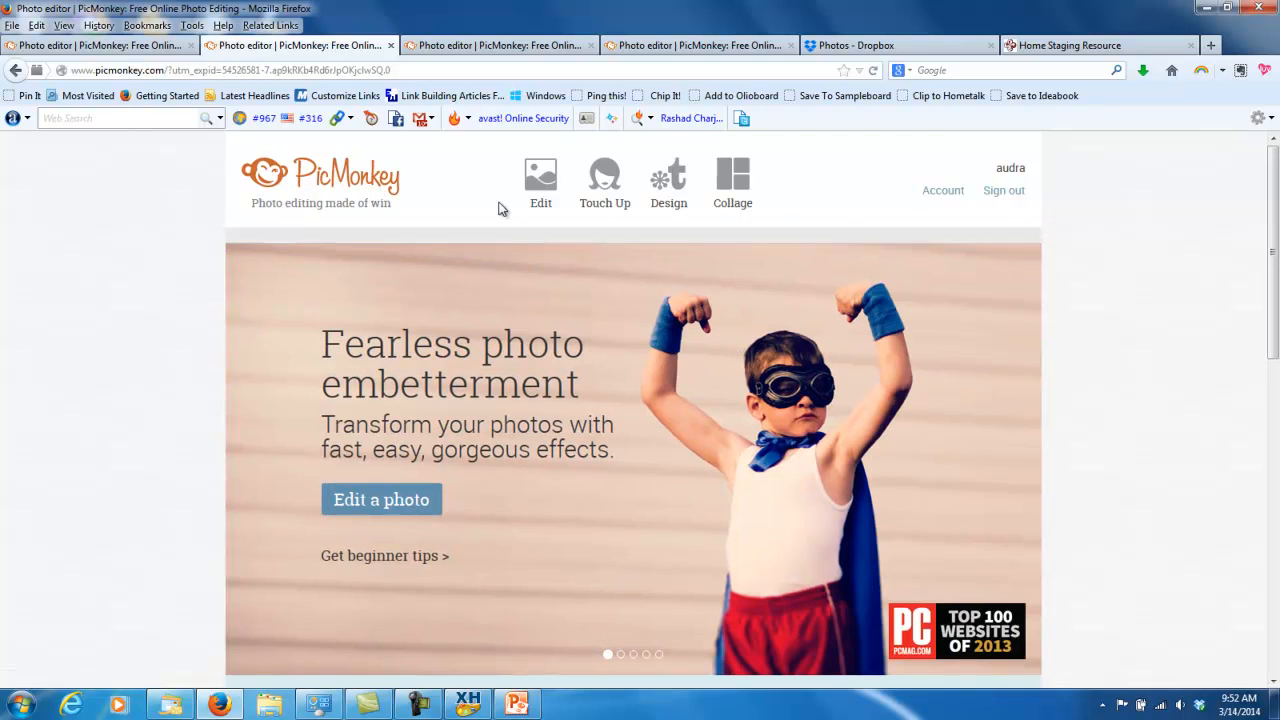
# - Move past Edit and Touch Up to show the Design canvas size choices
pyautogui.click(540, 180)
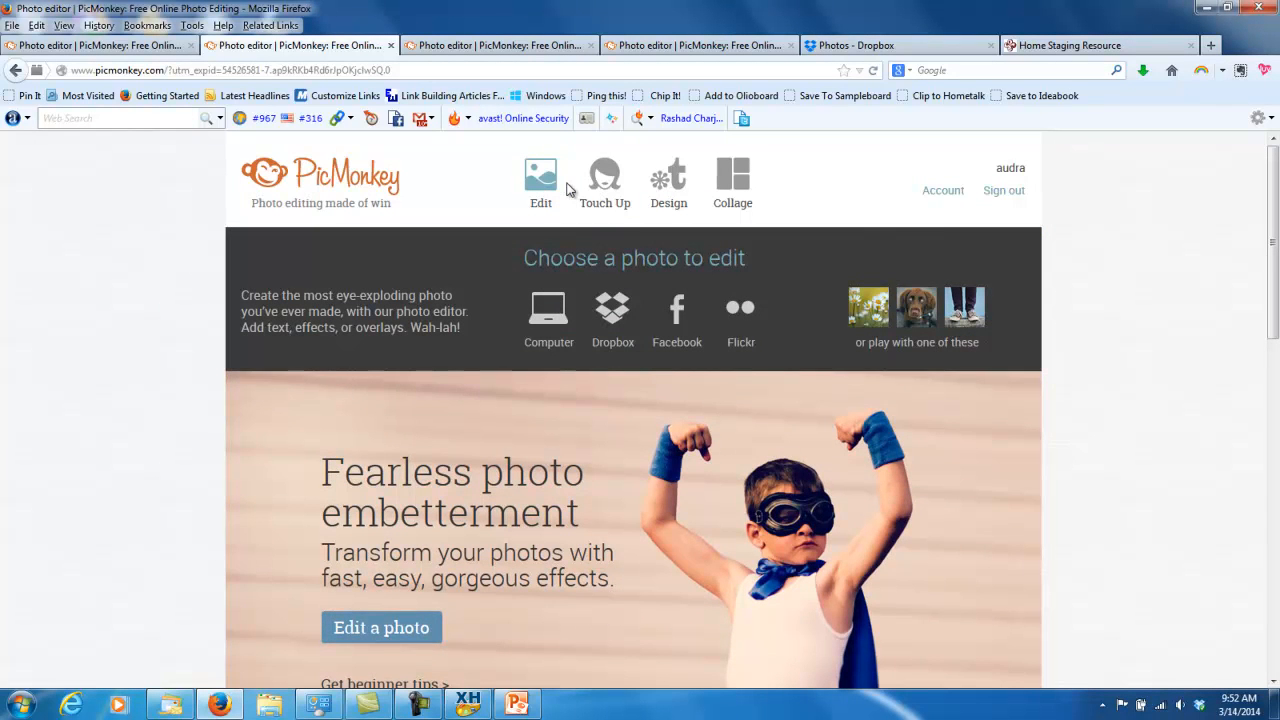
pyautogui.click(604, 178)
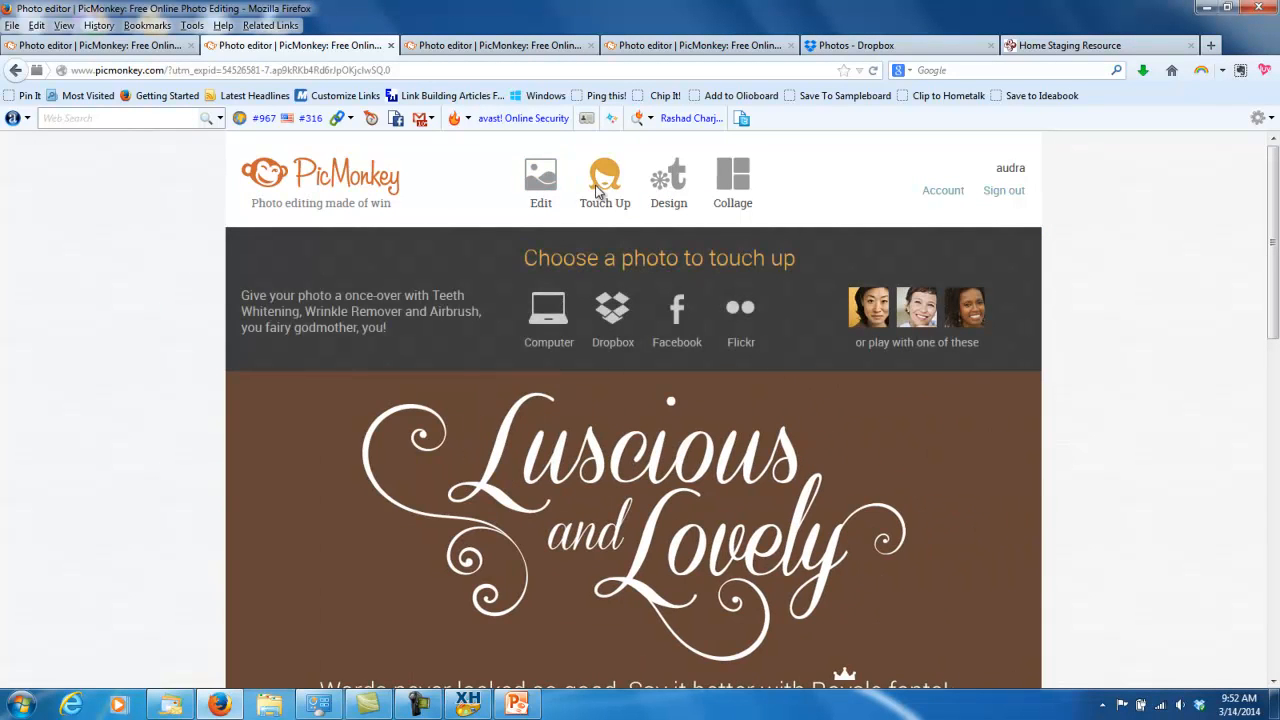
pyautogui.click(668, 178)
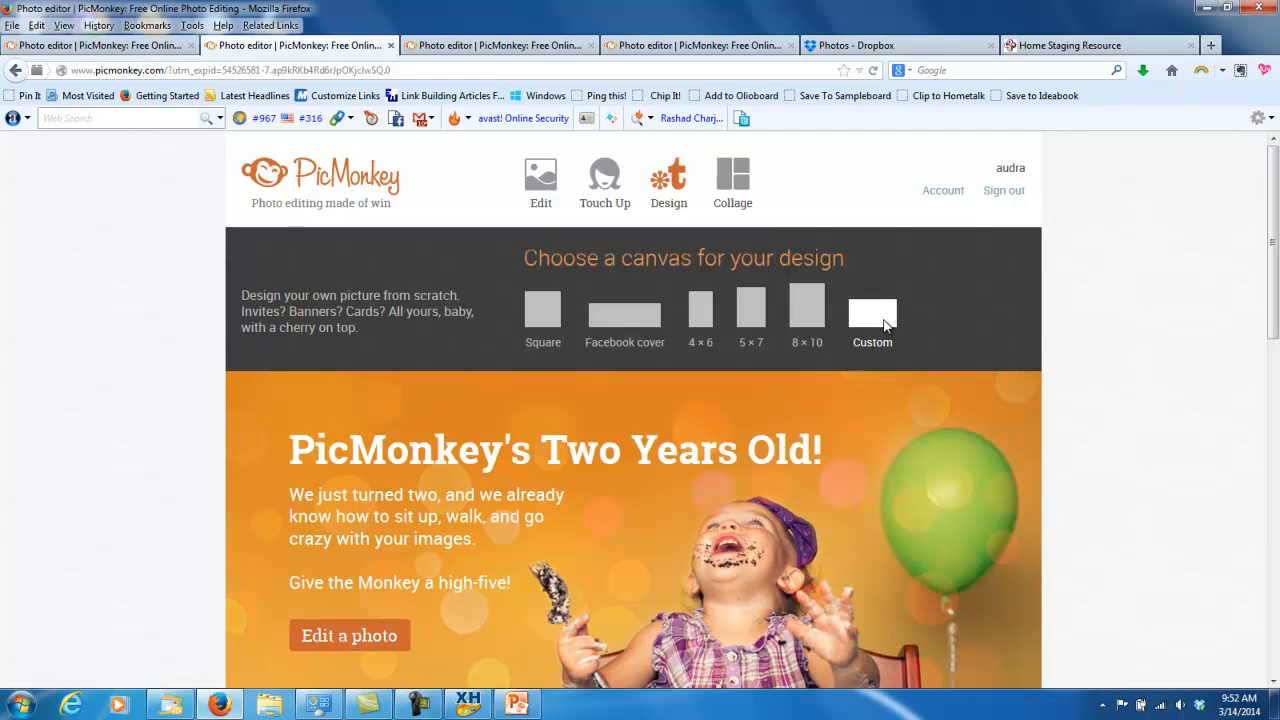
# - Create a blank Custom canvas 350 pixels wide with Make it!
pyautogui.click(871, 310)
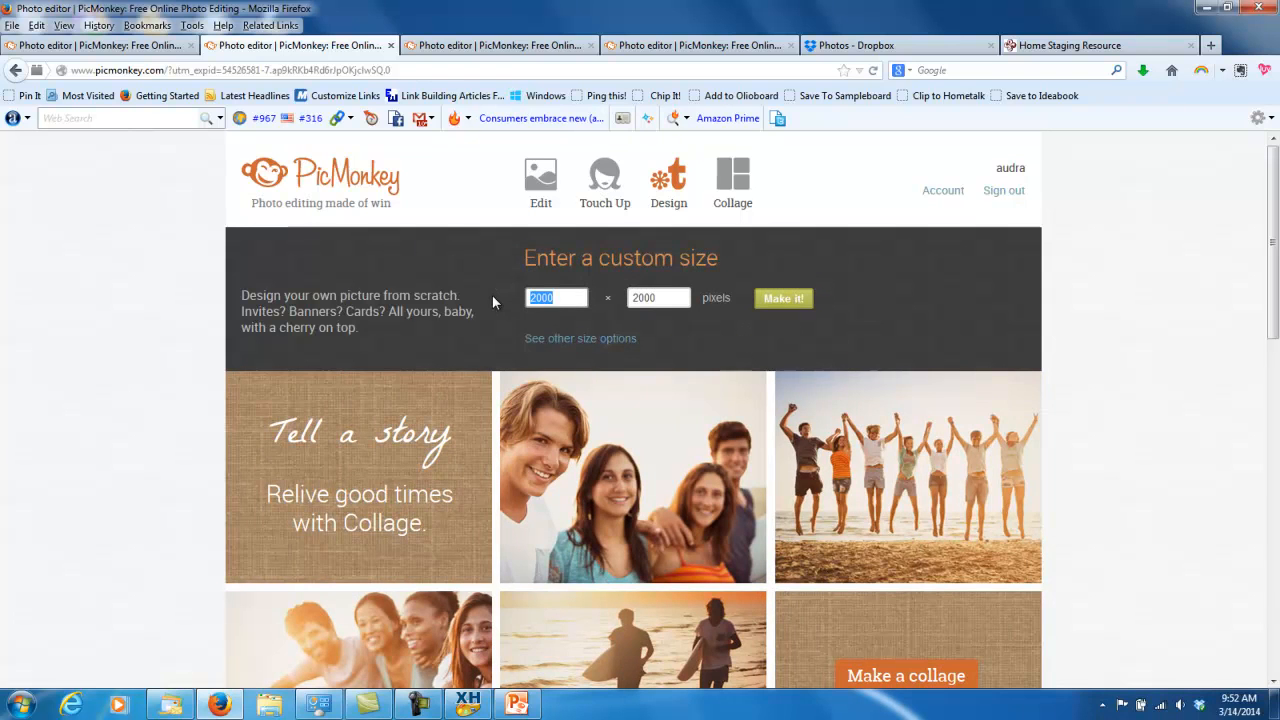
pyautogui.write('350')
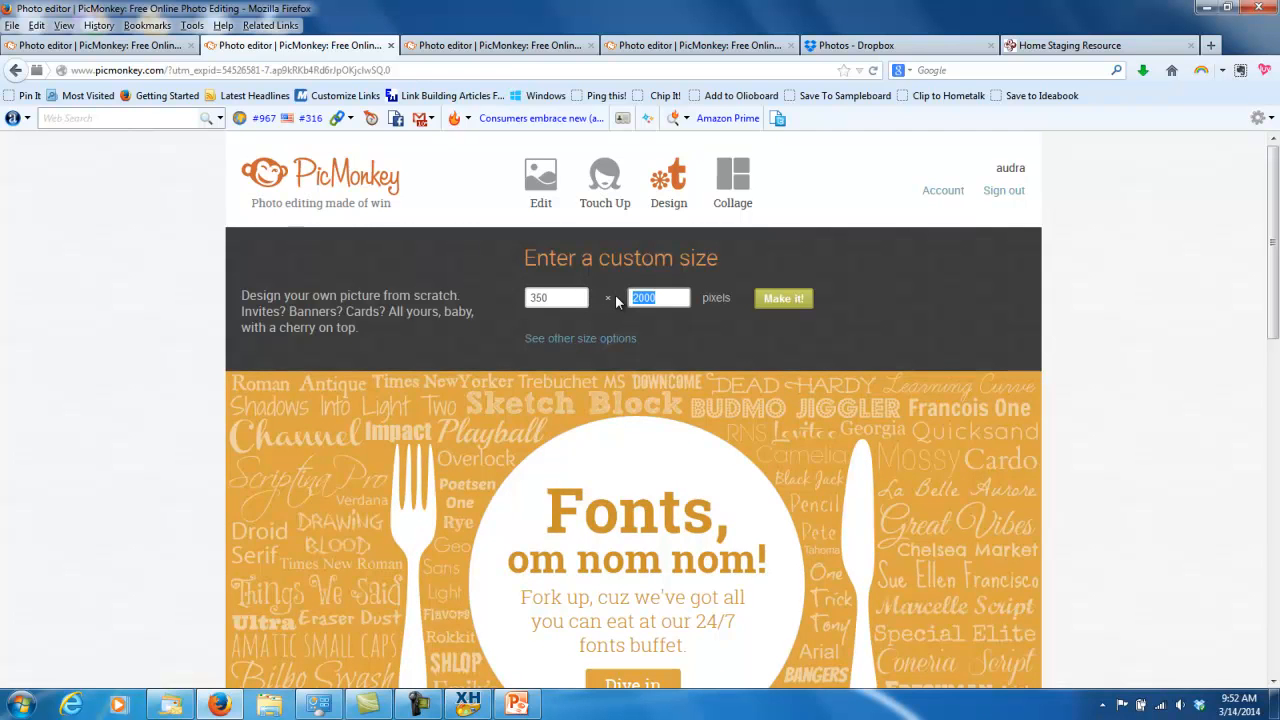
pyautogui.click(783, 298)
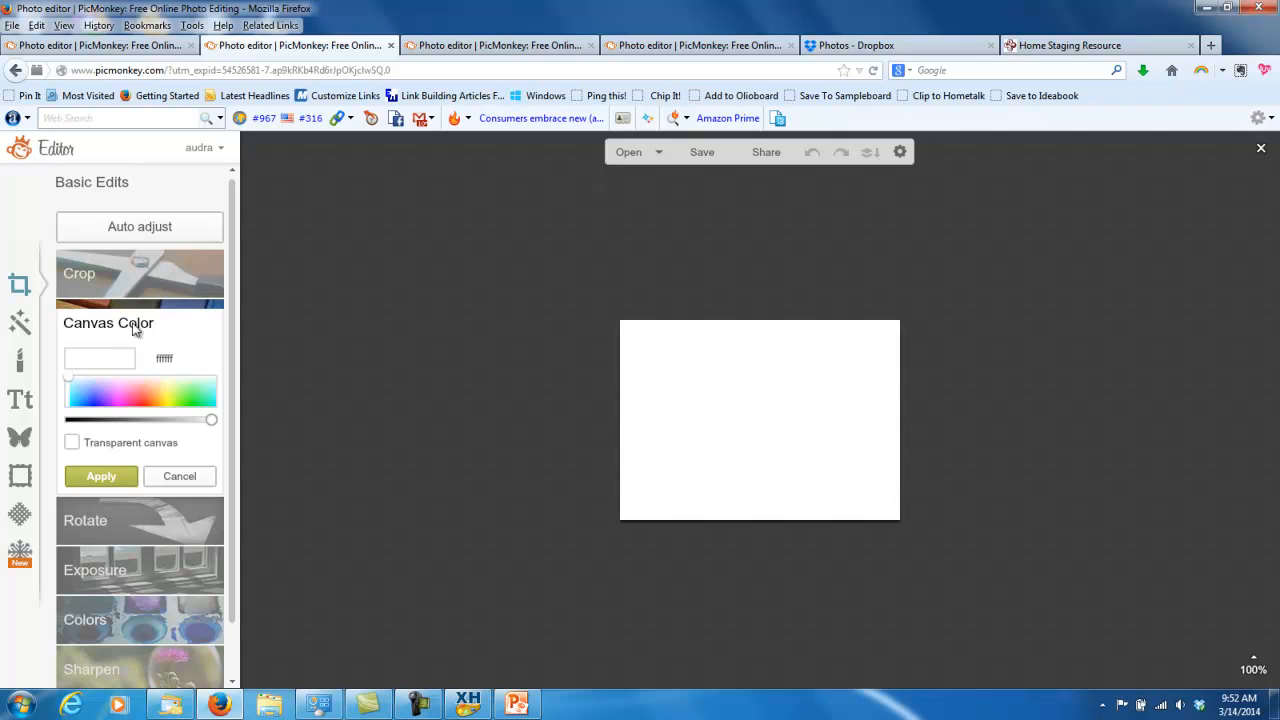
pyautogui.moveTo(163, 332)
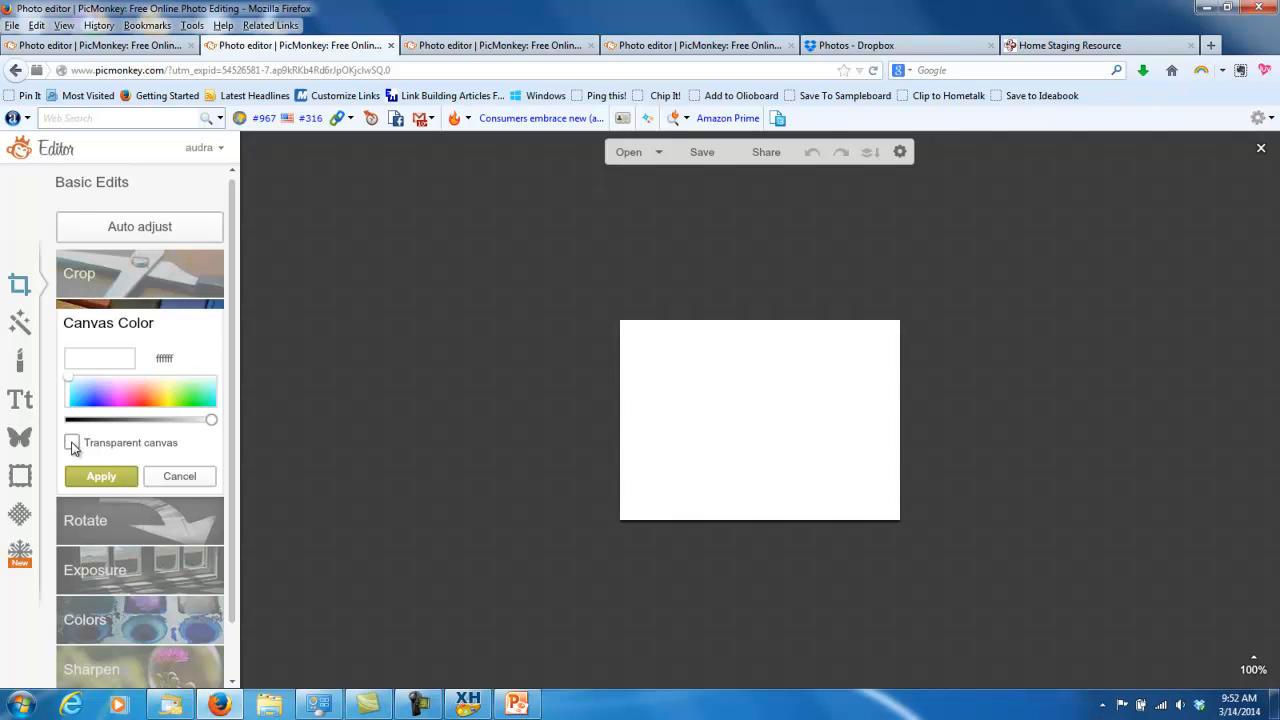
# - Tick Transparent canvas under Canvas Color and apply it
pyautogui.click(72, 442)
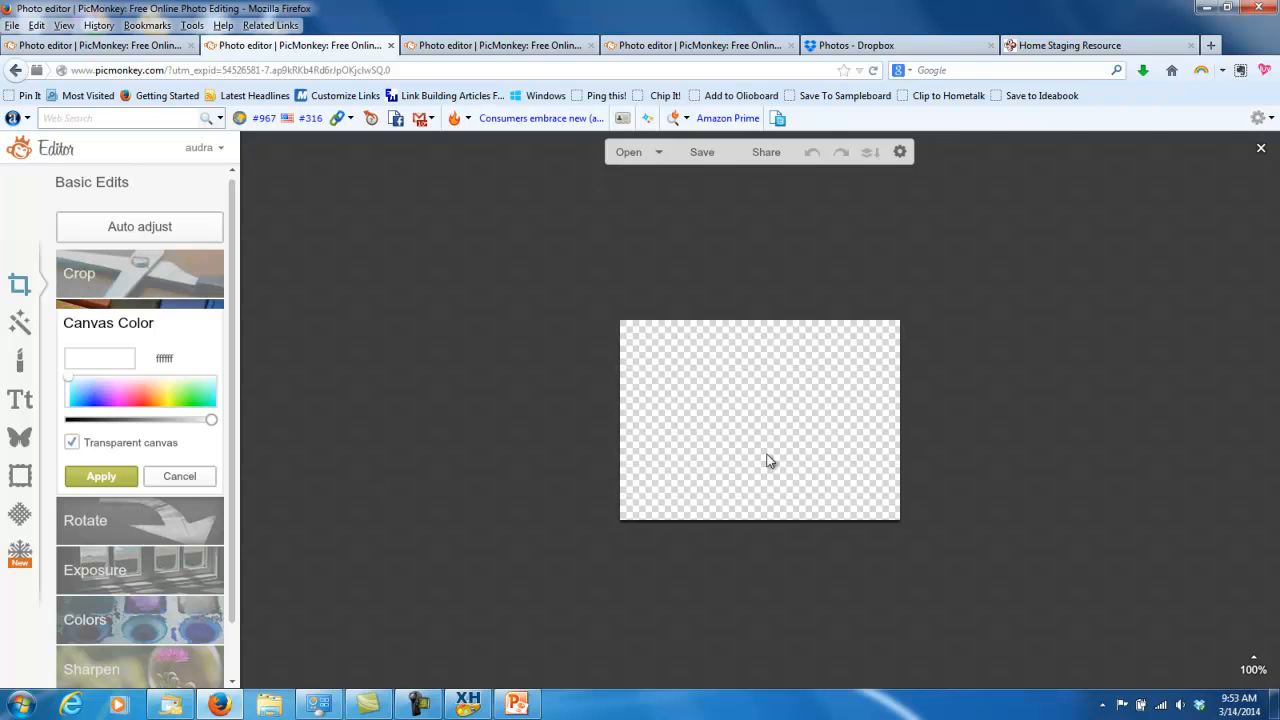
pyautogui.moveTo(830, 440)
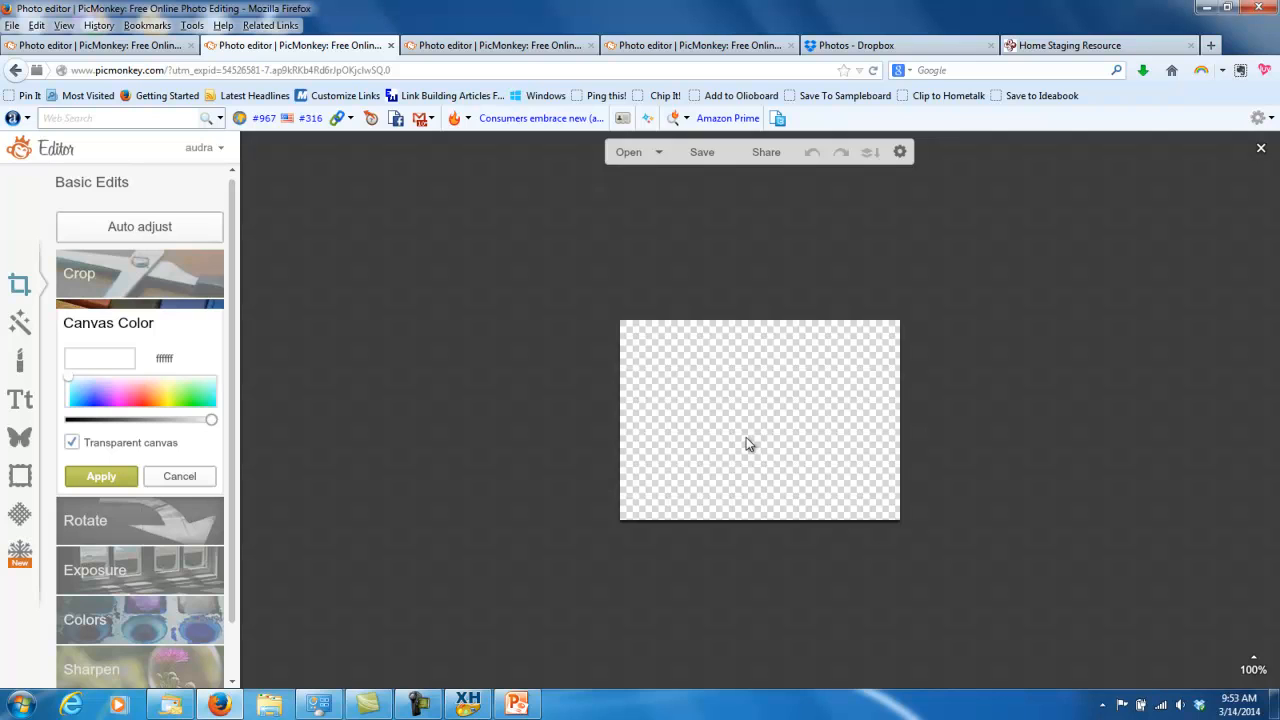
pyautogui.moveTo(803, 413)
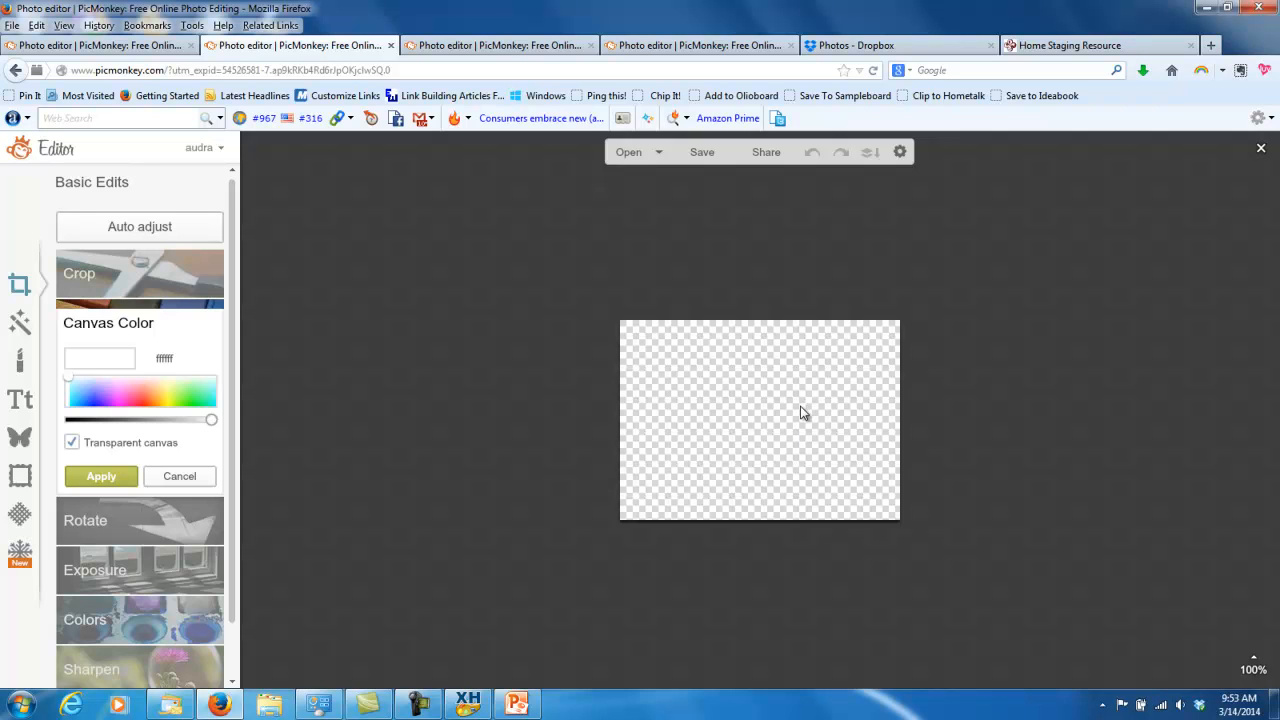
pyautogui.moveTo(281, 379)
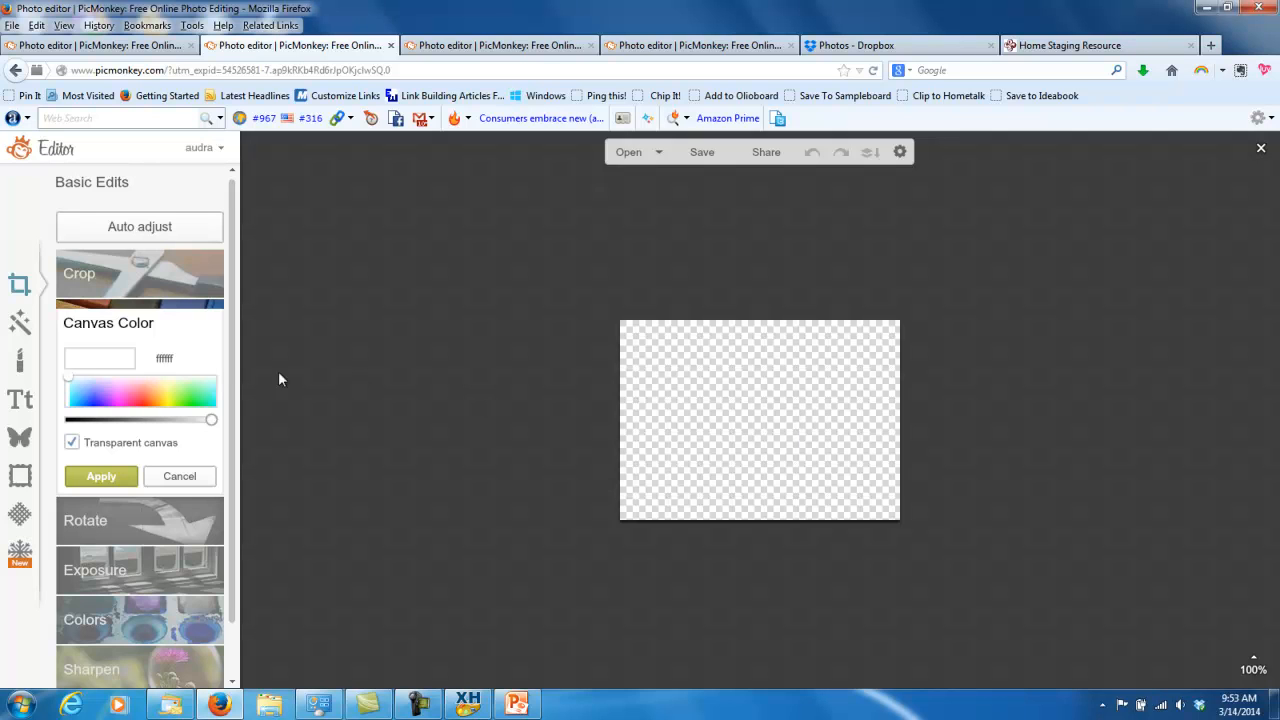
pyautogui.moveTo(20, 439)
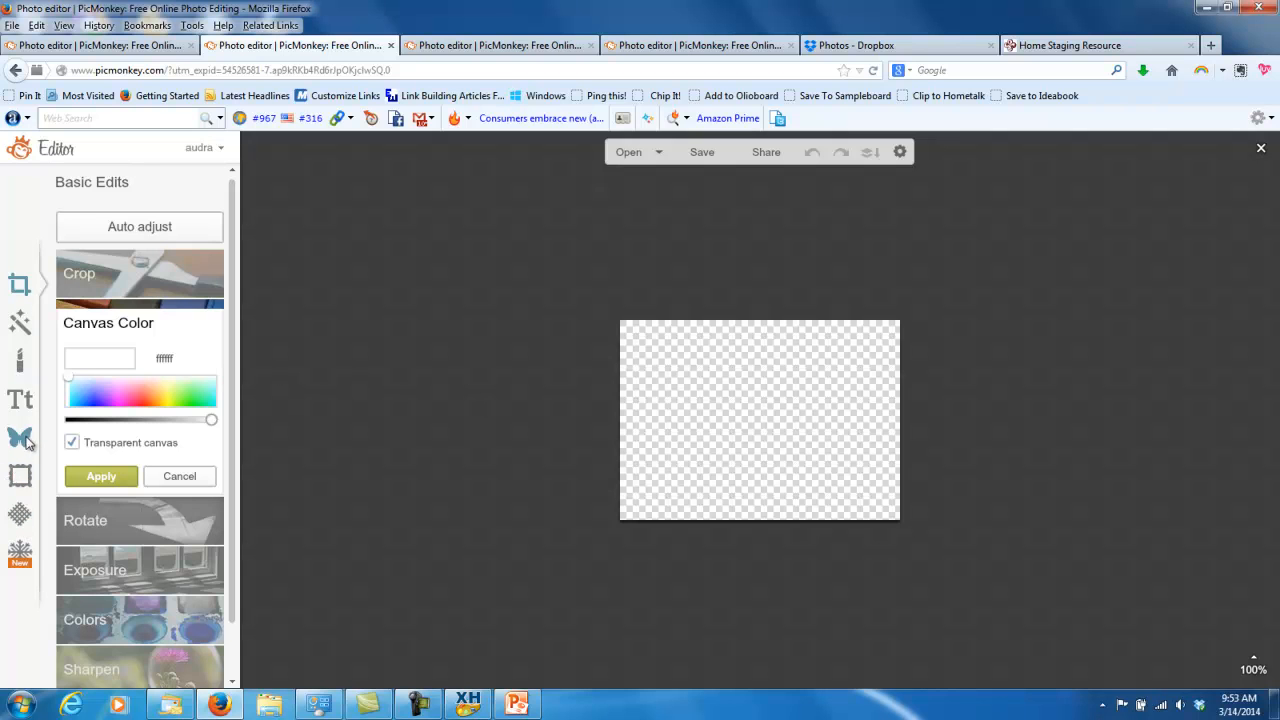
pyautogui.click(179, 476)
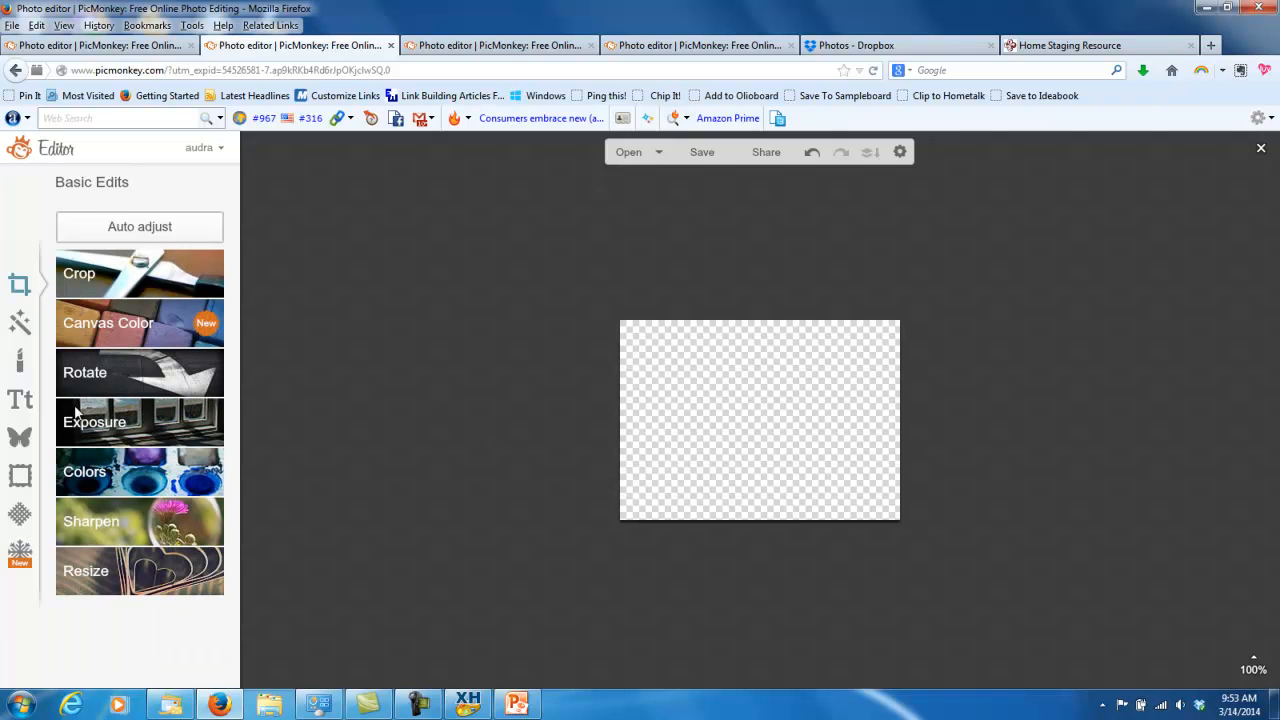
pyautogui.moveTo(20, 400)
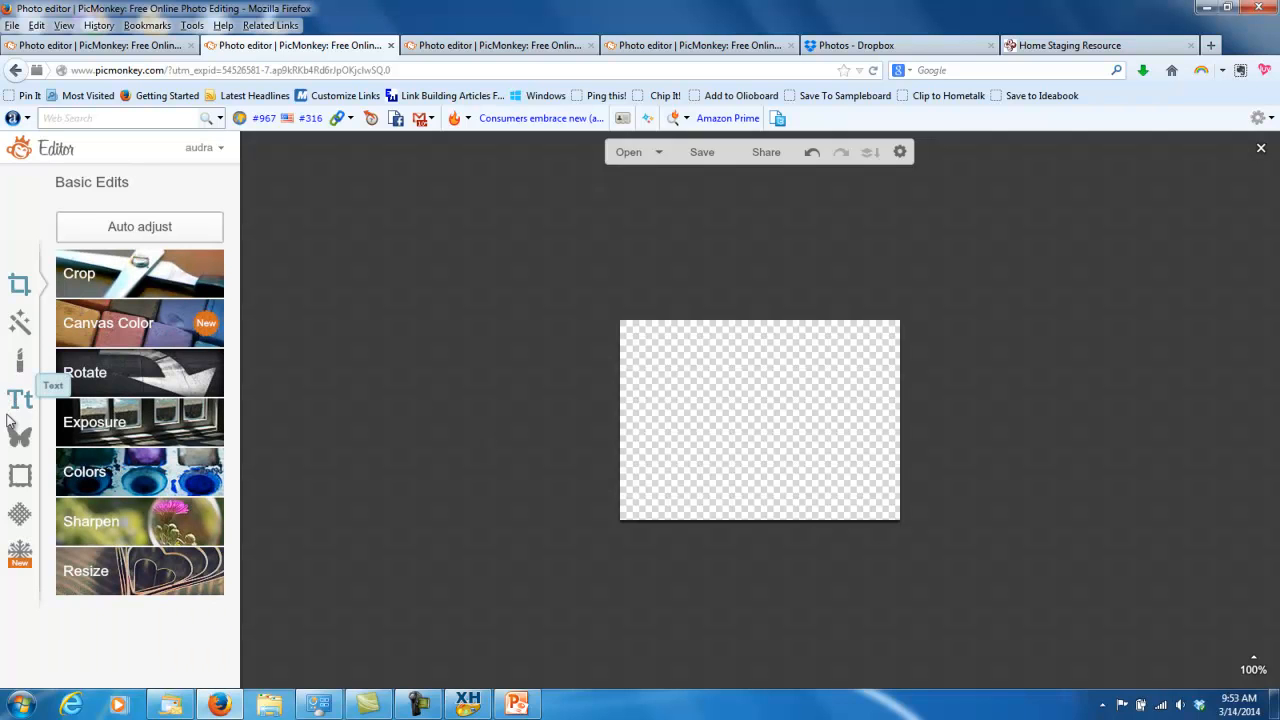
# - Add a black Geometric rectangle overlay and stretch it across the canvas
pyautogui.click(19, 437)
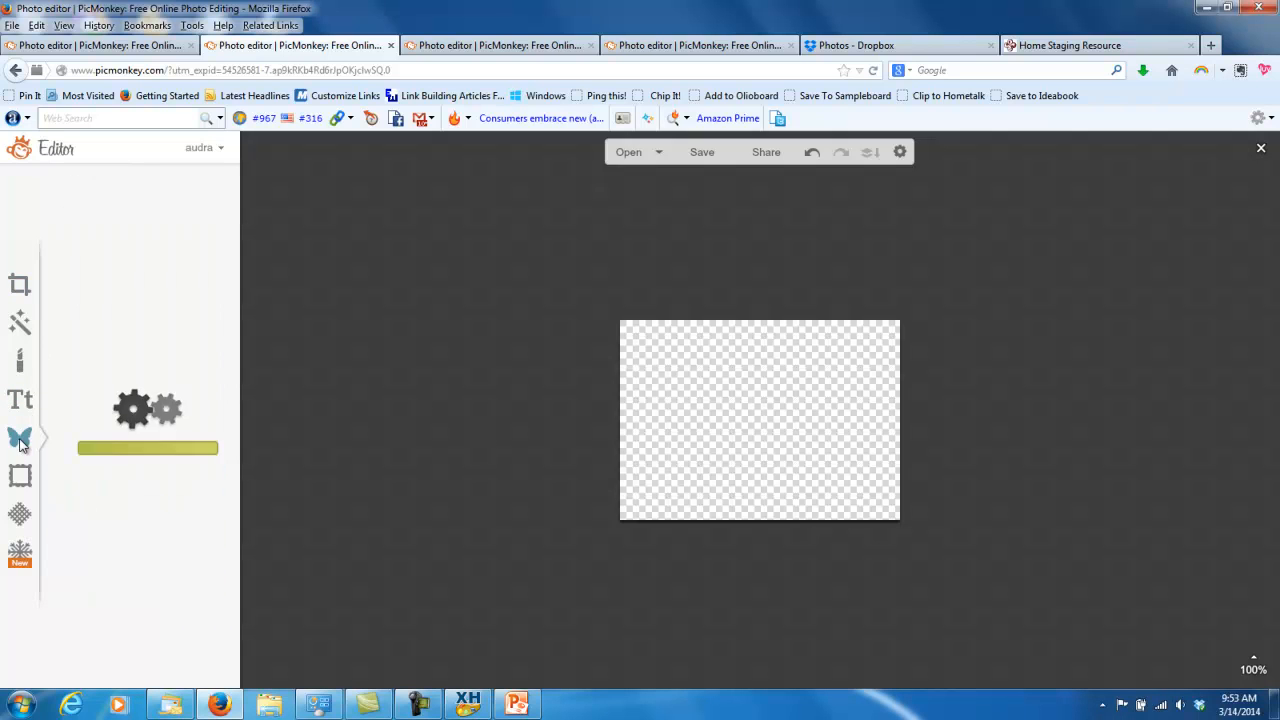
pyautogui.click(19, 438)
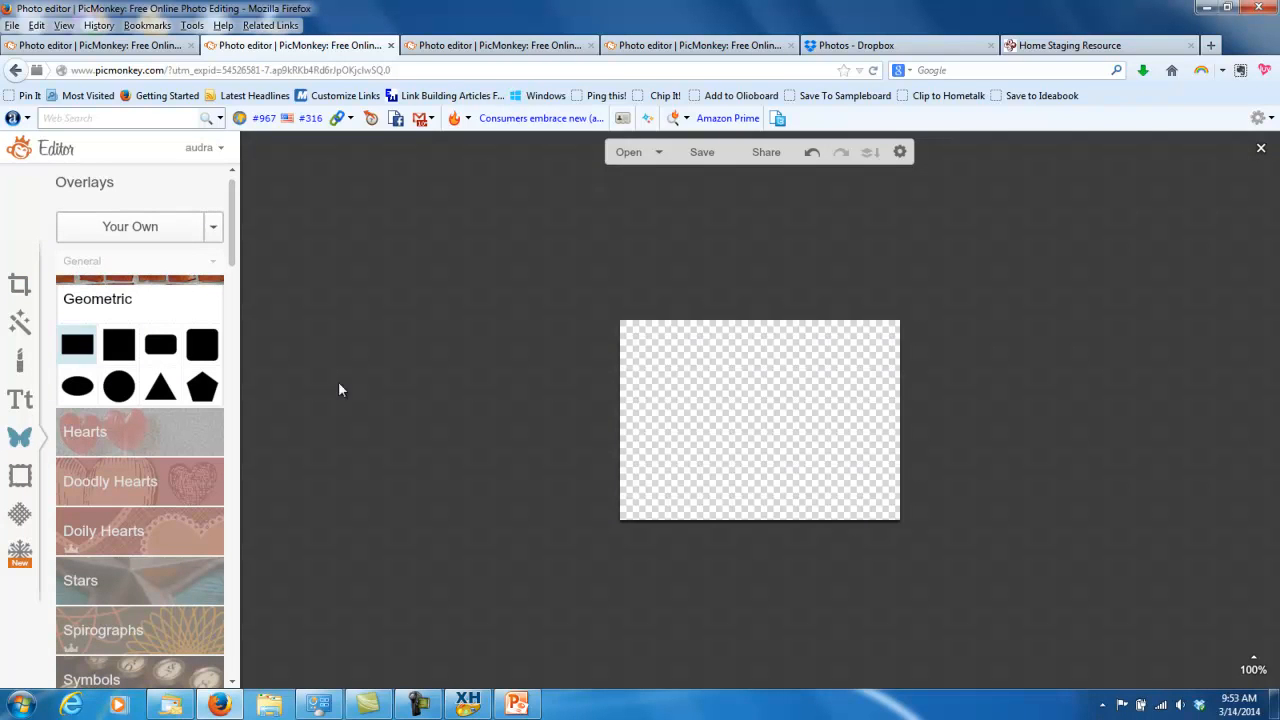
pyautogui.click(75, 345)
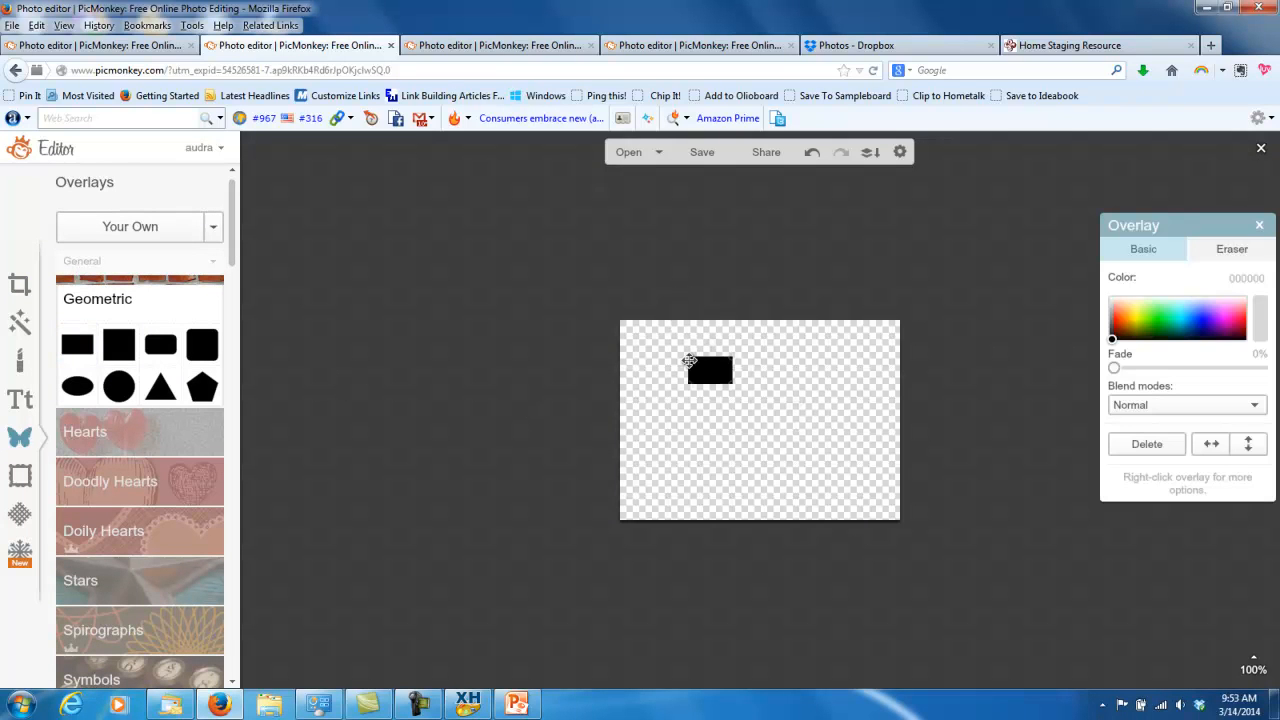
pyautogui.moveTo(710, 370); pyautogui.dragTo(753, 426)
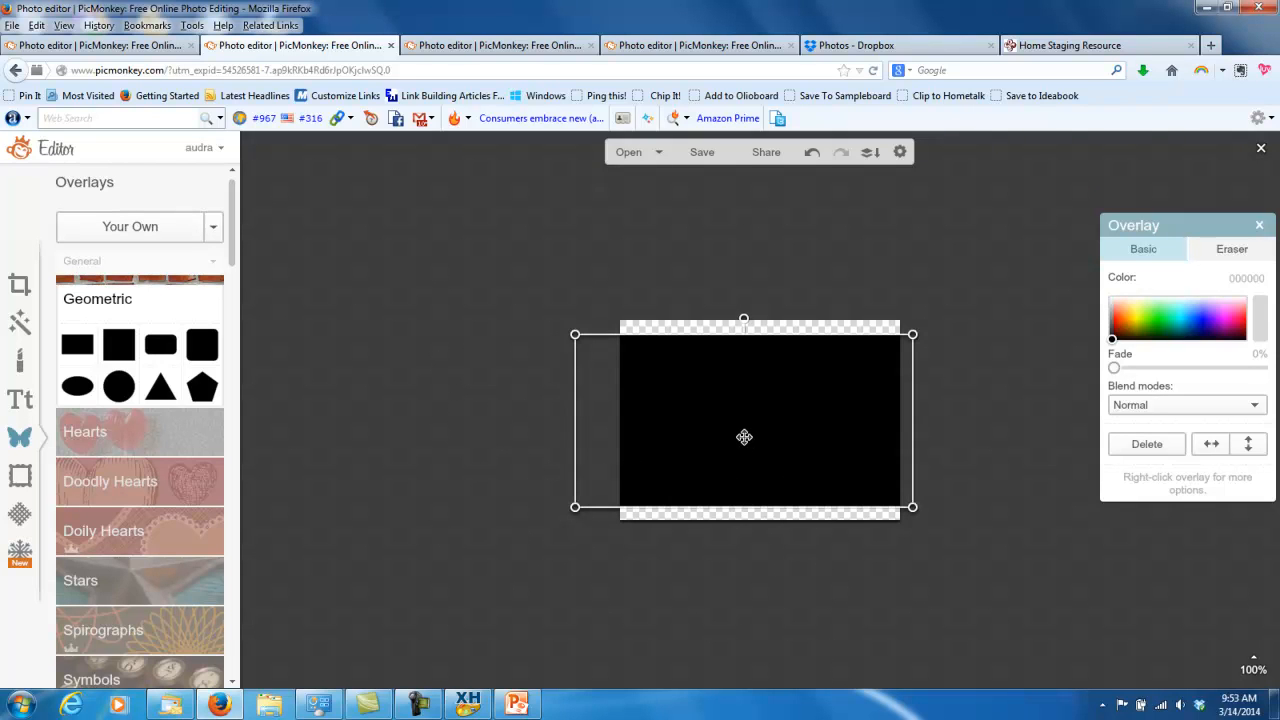
pyautogui.moveTo(744, 437); pyautogui.dragTo(761, 415)
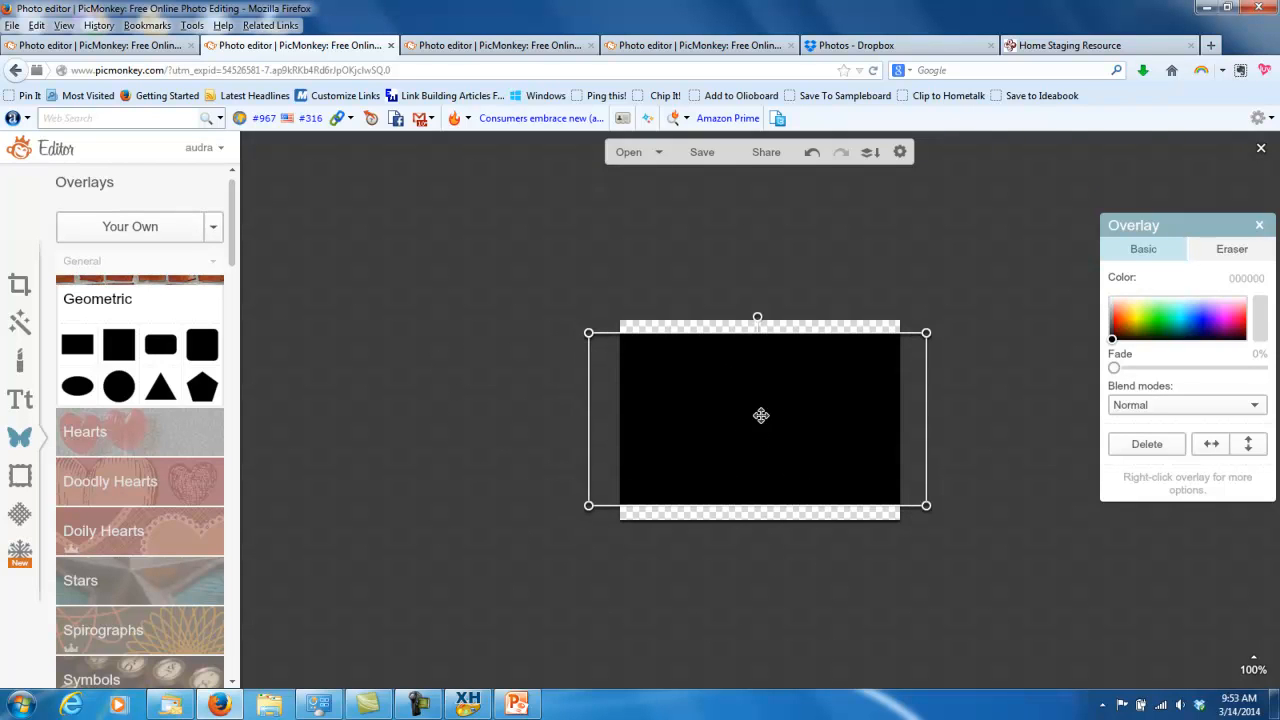
pyautogui.moveTo(991, 580)
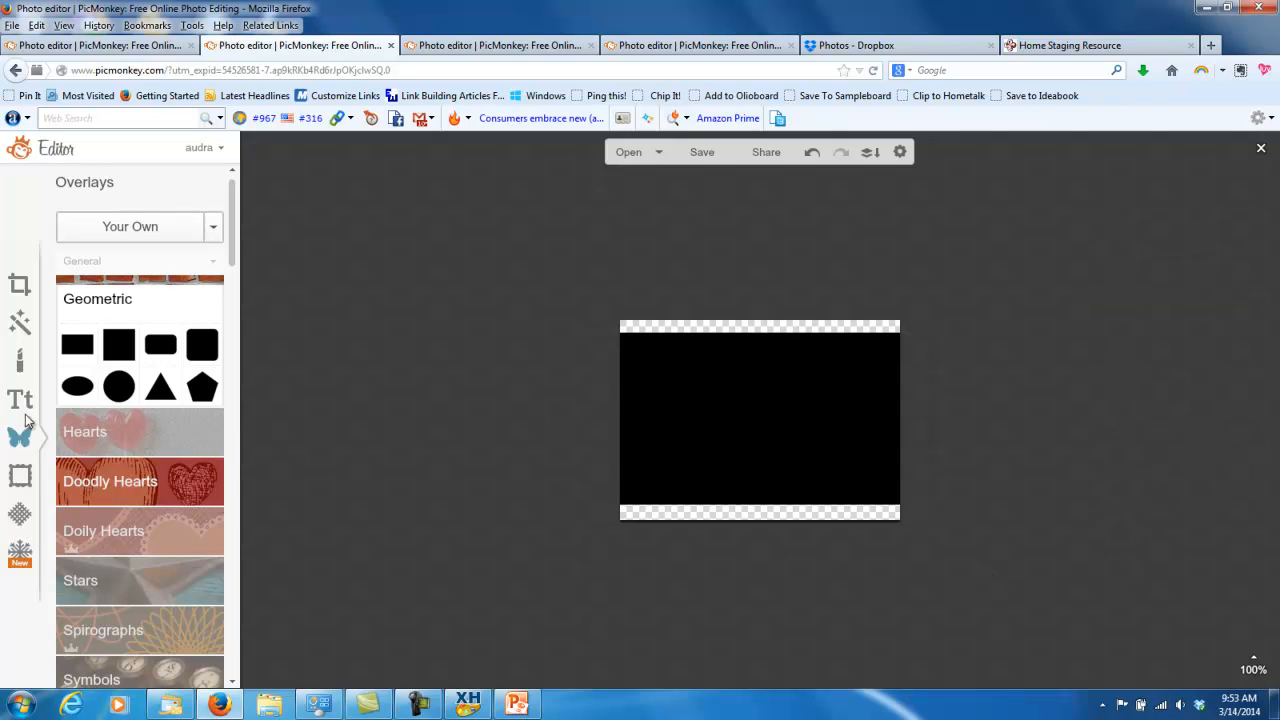
# - Add a centre-aligned, light green 'Home Staging Resource' text box
pyautogui.click(20, 399)
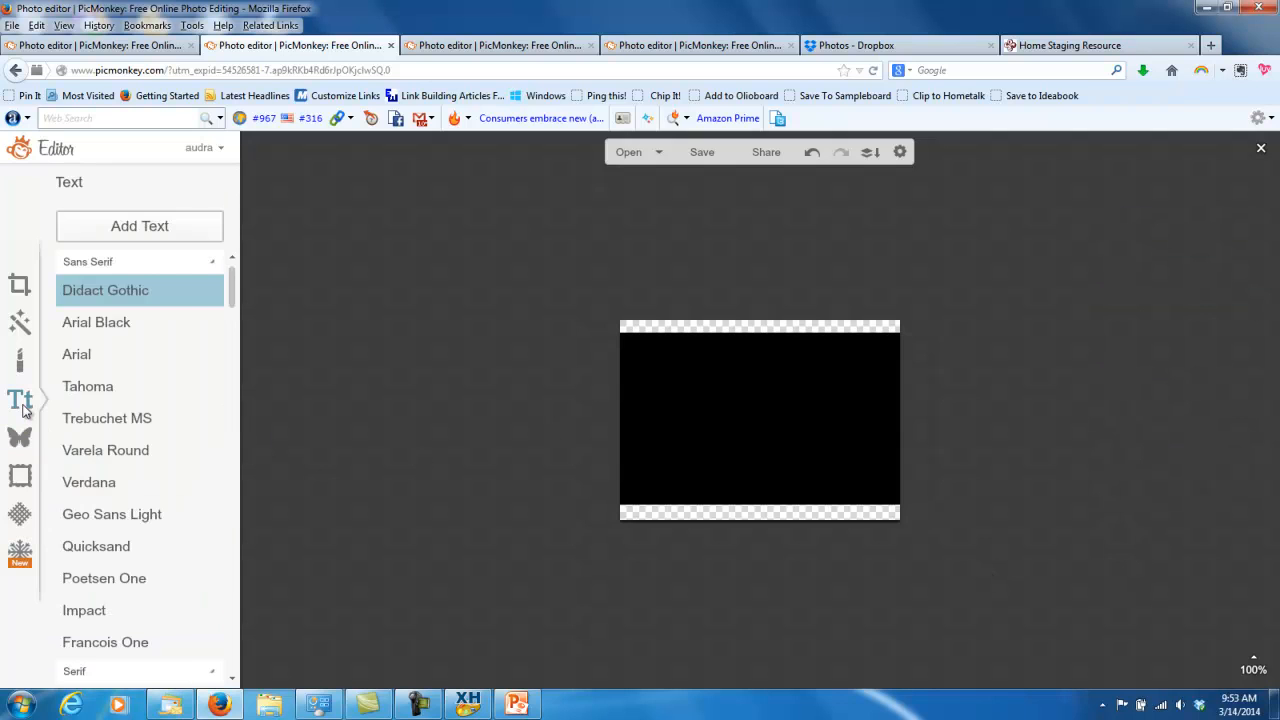
pyautogui.click(20, 437)
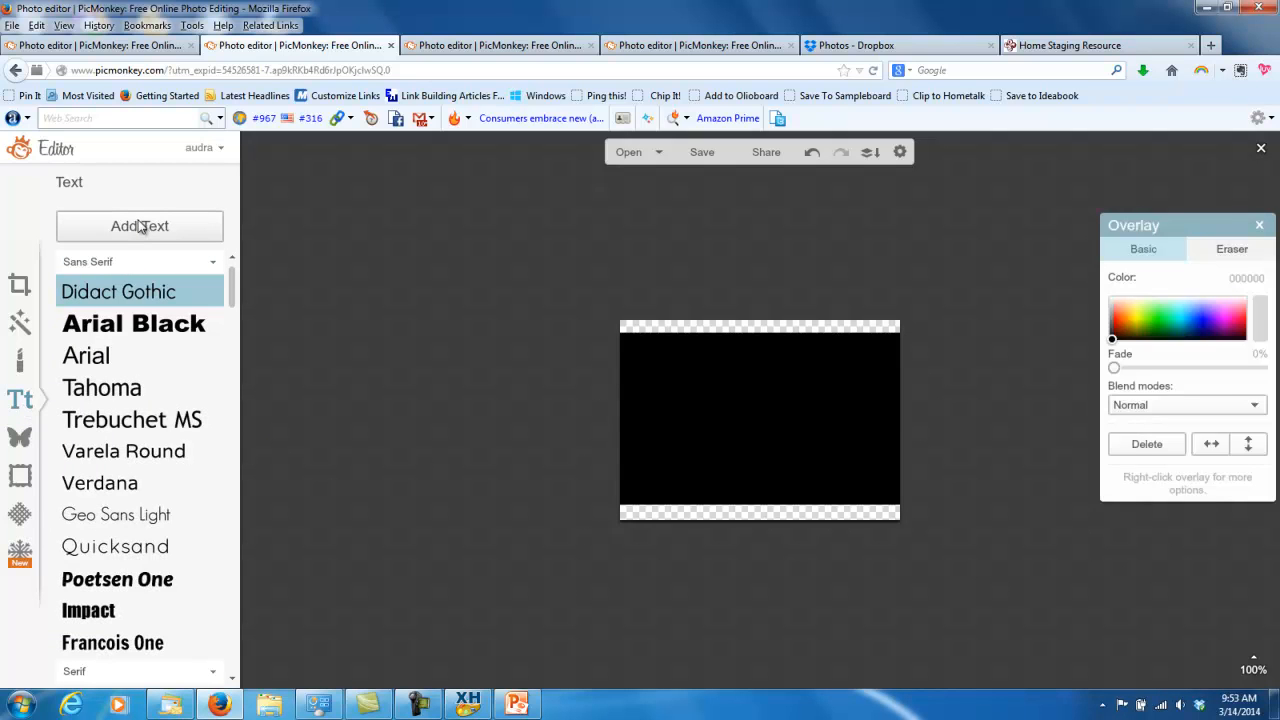
pyautogui.click(139, 225)
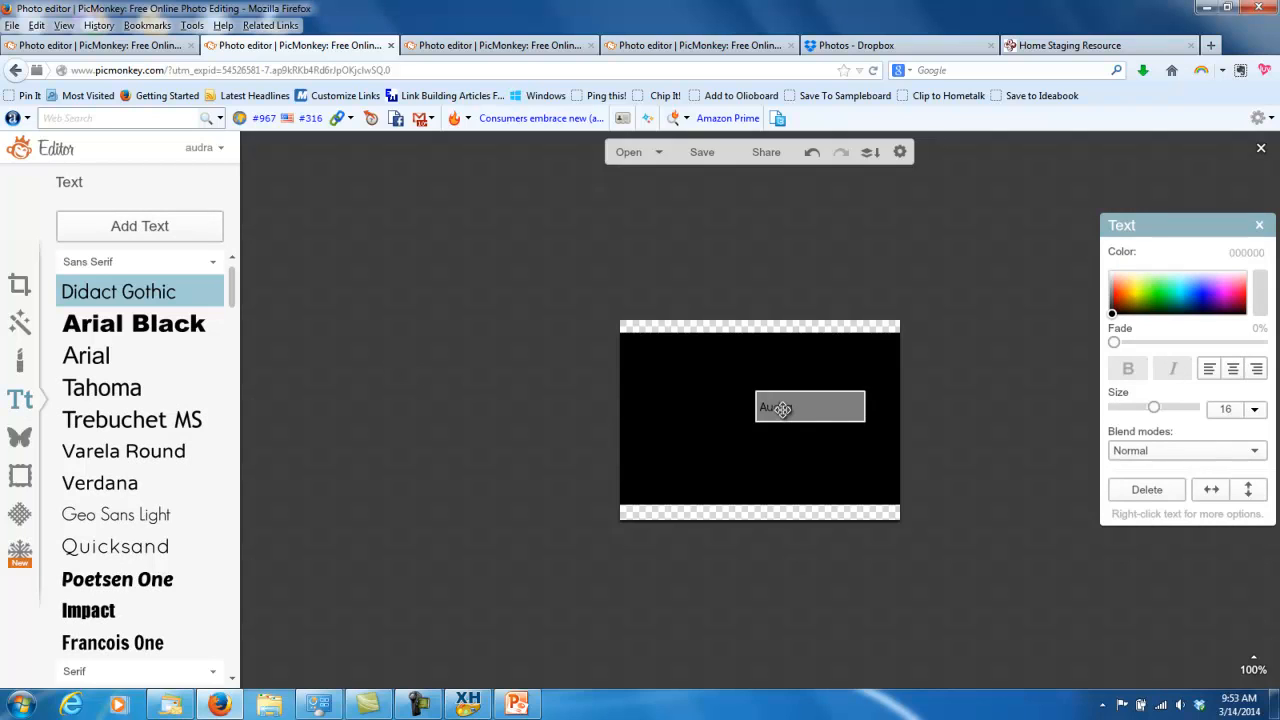
pyautogui.click(810, 406)
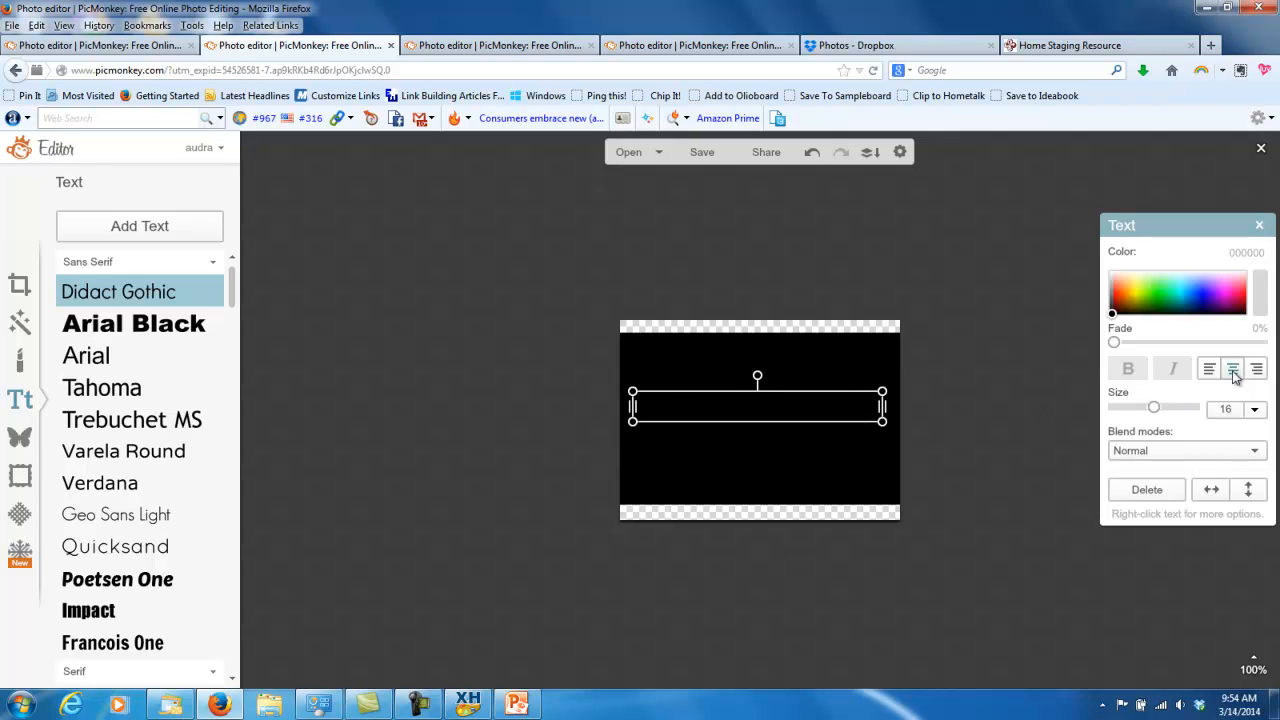
pyautogui.click(1232, 368)
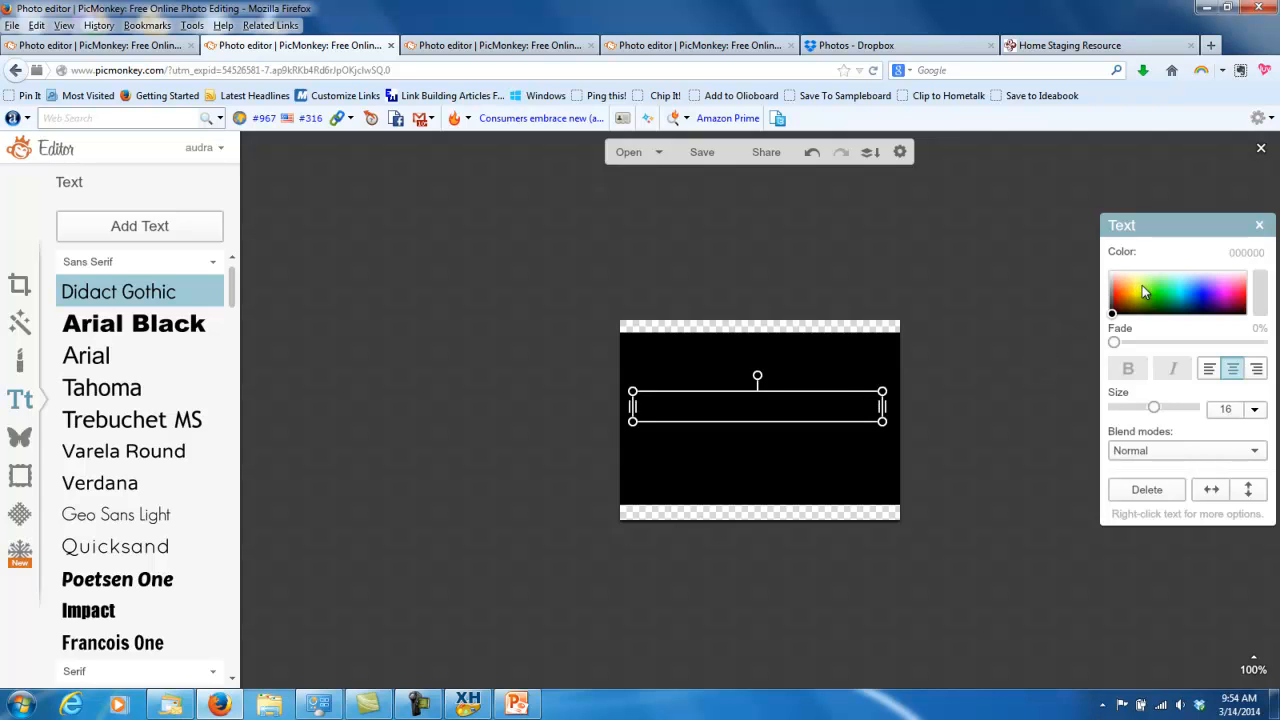
pyautogui.click(1165, 290)
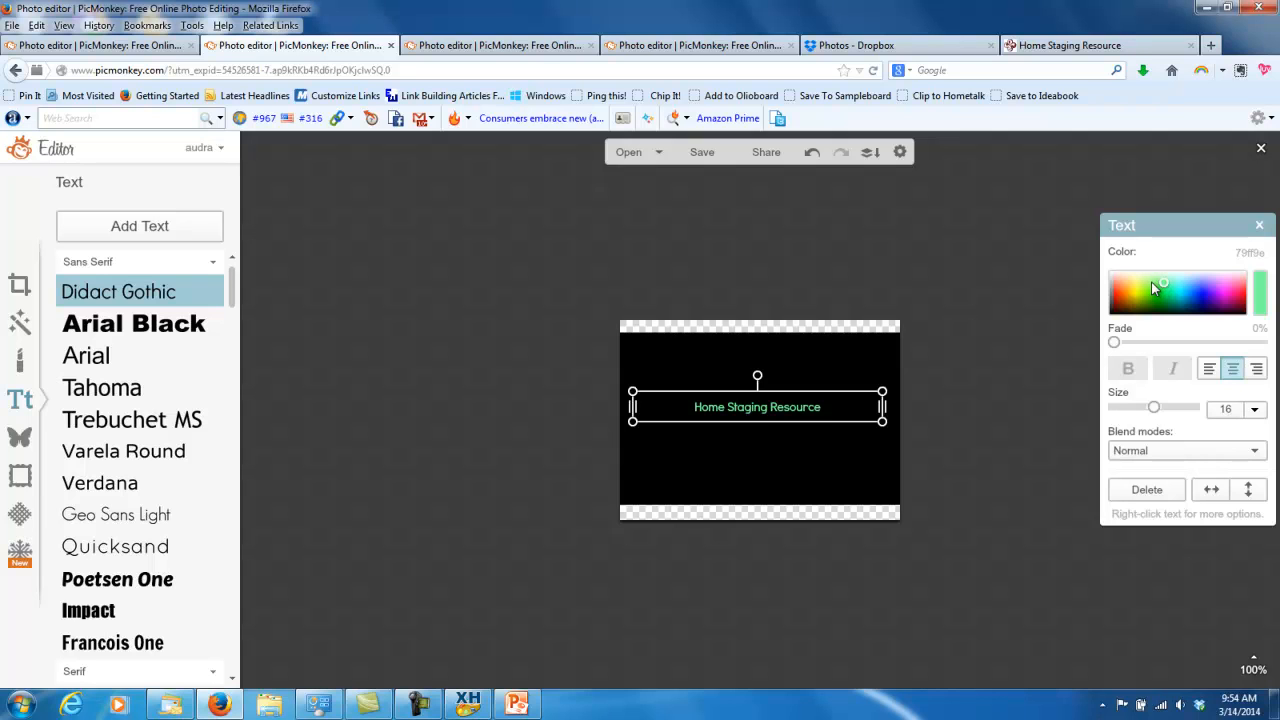
# - Recolour the title salmon-orange and enlarge it to size 28
pyautogui.click(1150, 283)
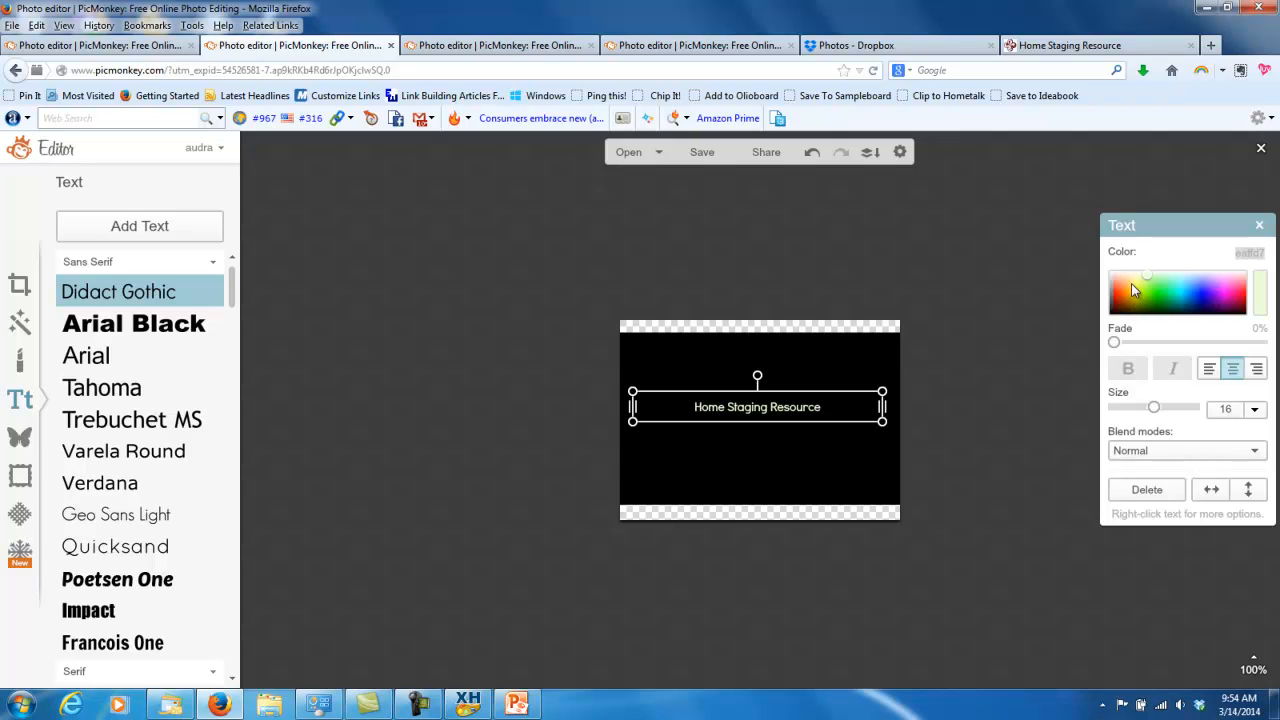
pyautogui.click(1122, 284)
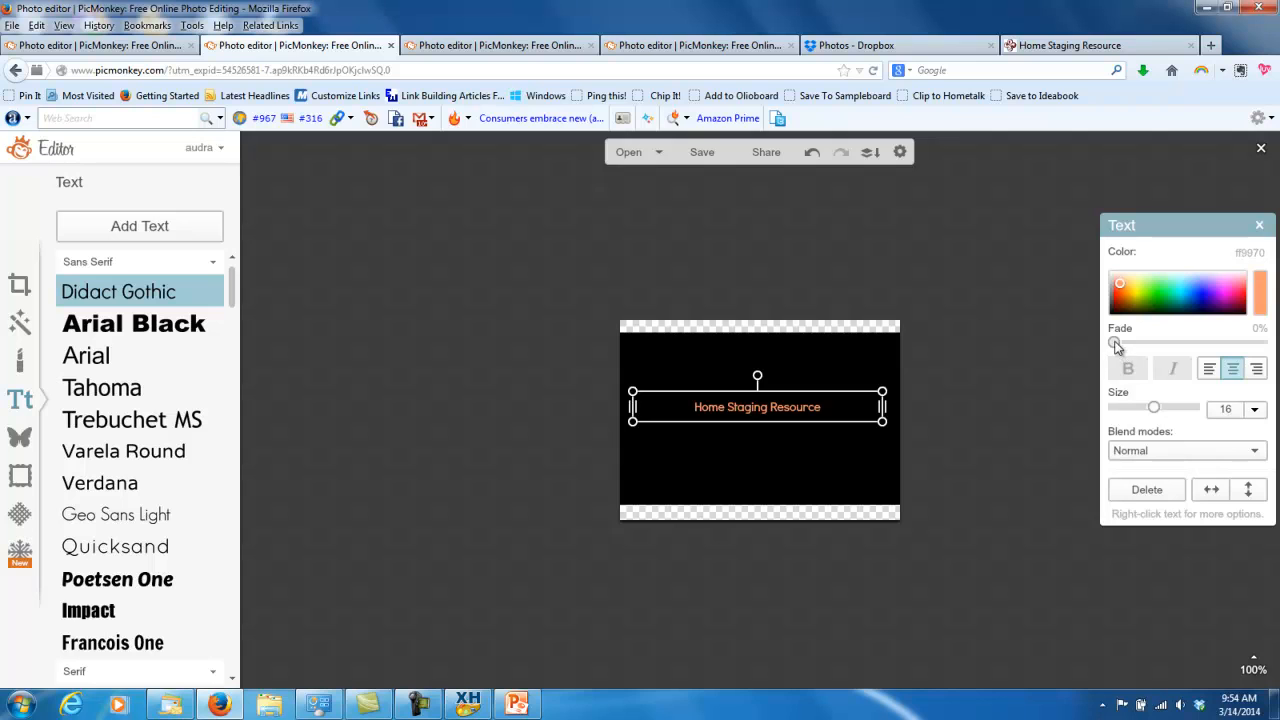
pyautogui.moveTo(1155, 407); pyautogui.dragTo(1172, 407)
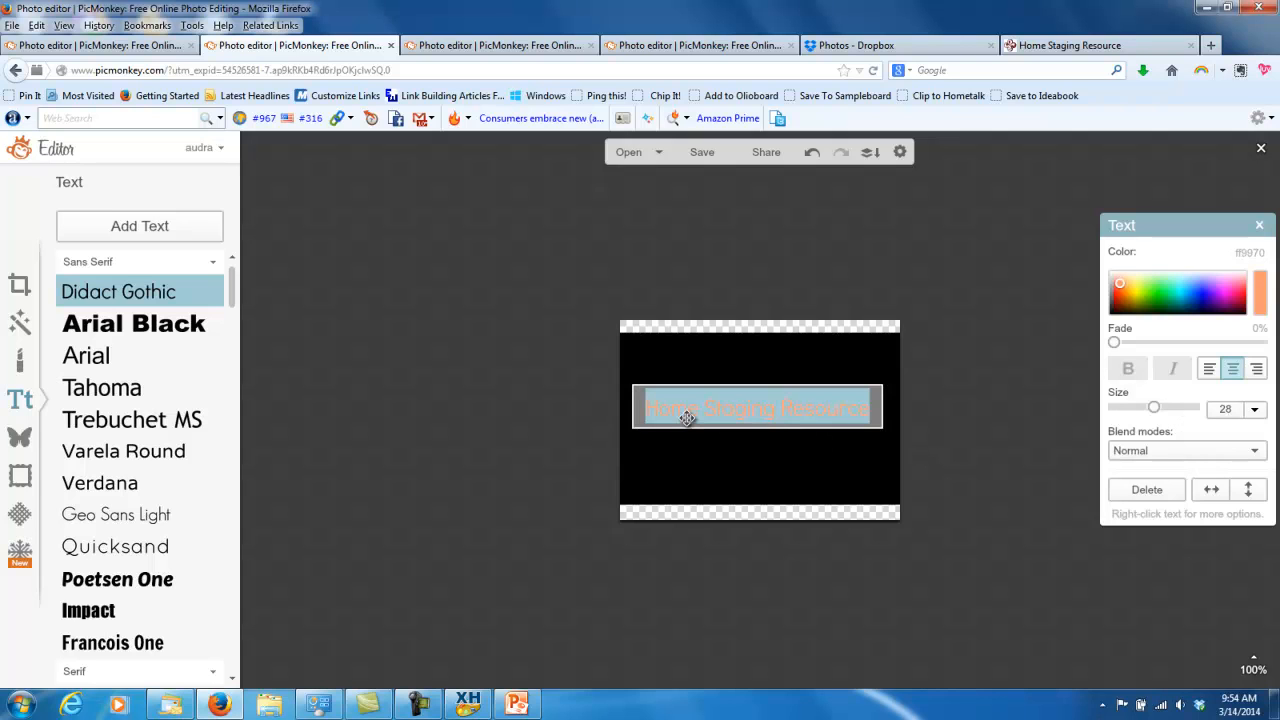
pyautogui.moveTo(891, 427)
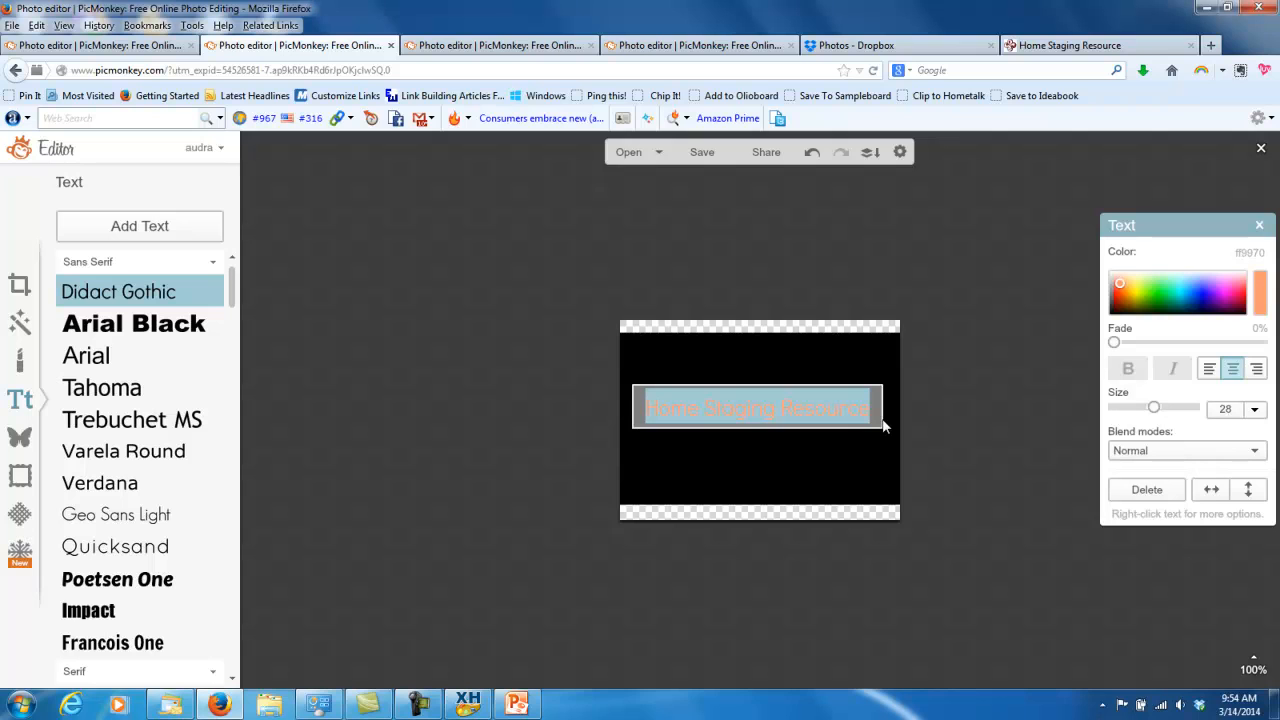
pyautogui.moveTo(846, 432)
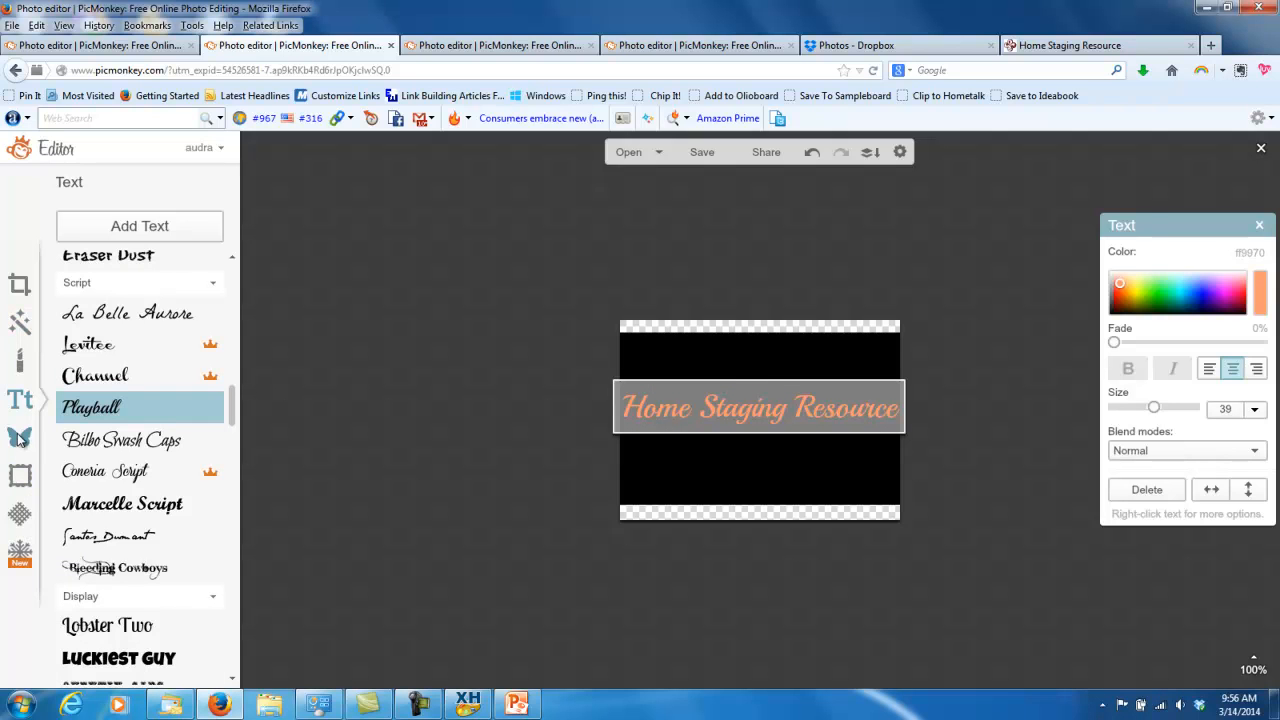
# - Scroll the Overlays library down to the Flourishes line dividers
pyautogui.click(20, 438)
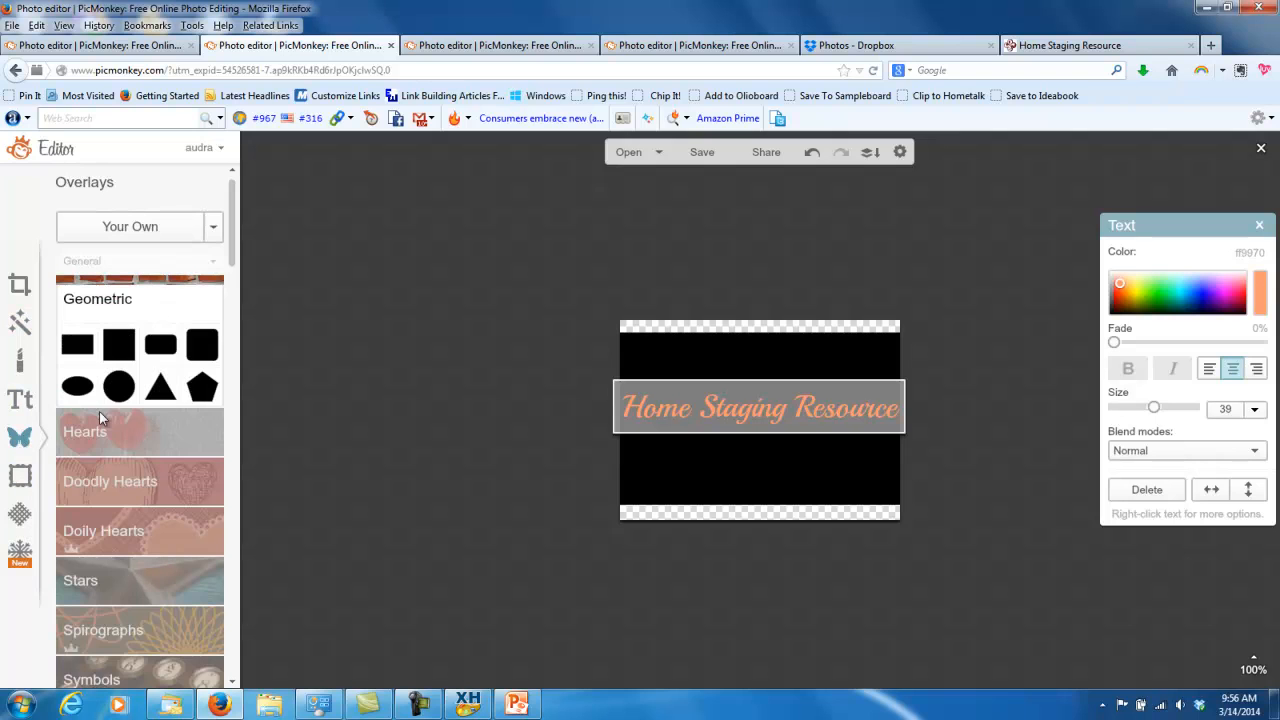
pyautogui.scroll(-3)
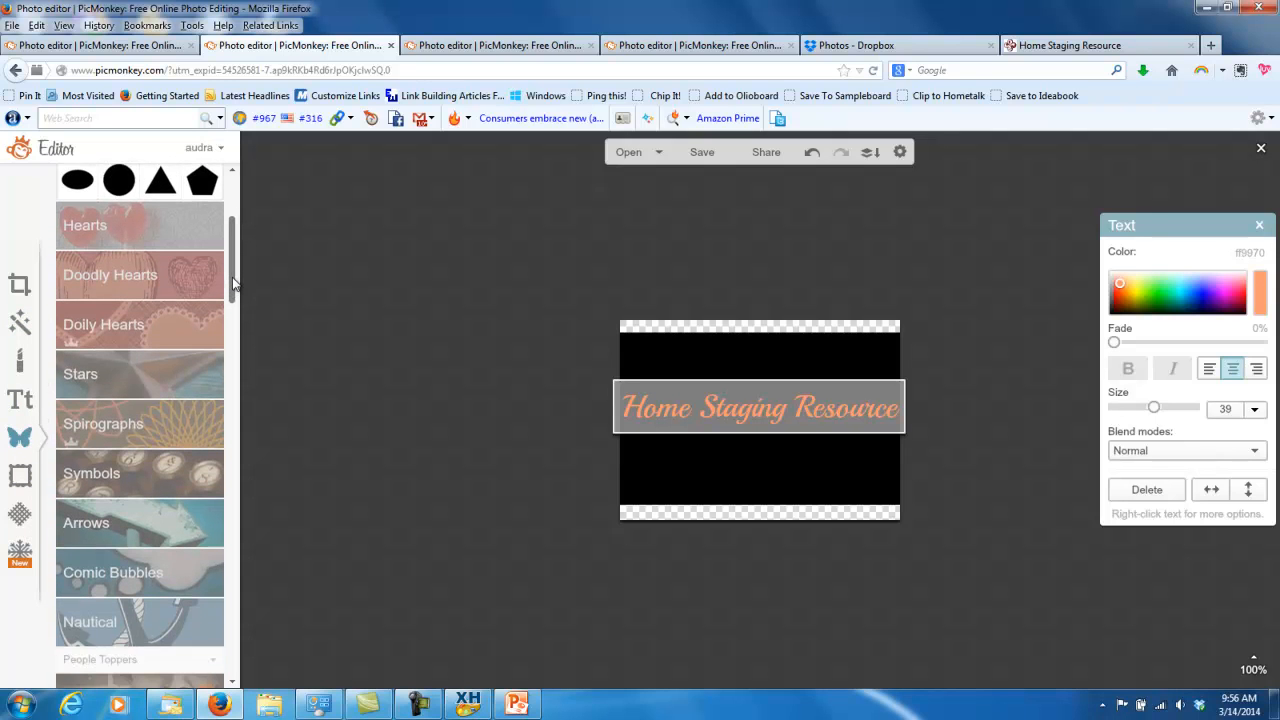
pyautogui.scroll(-3)
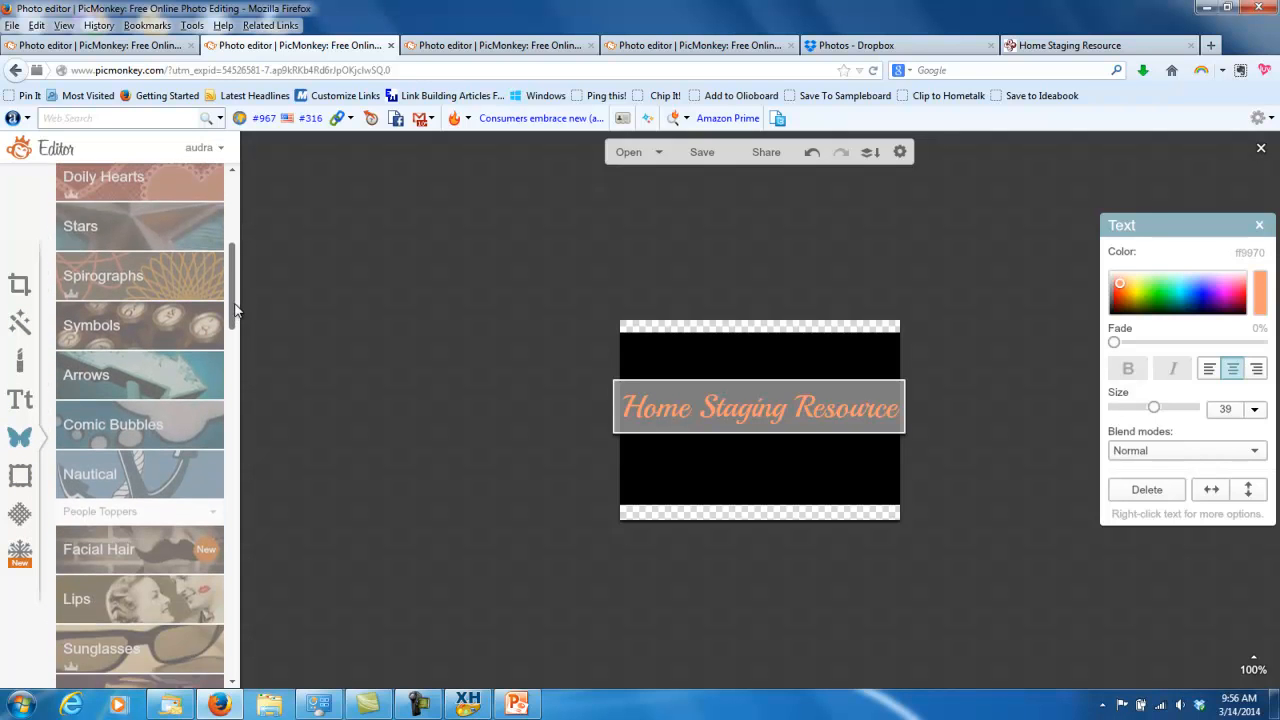
pyautogui.scroll(-3)
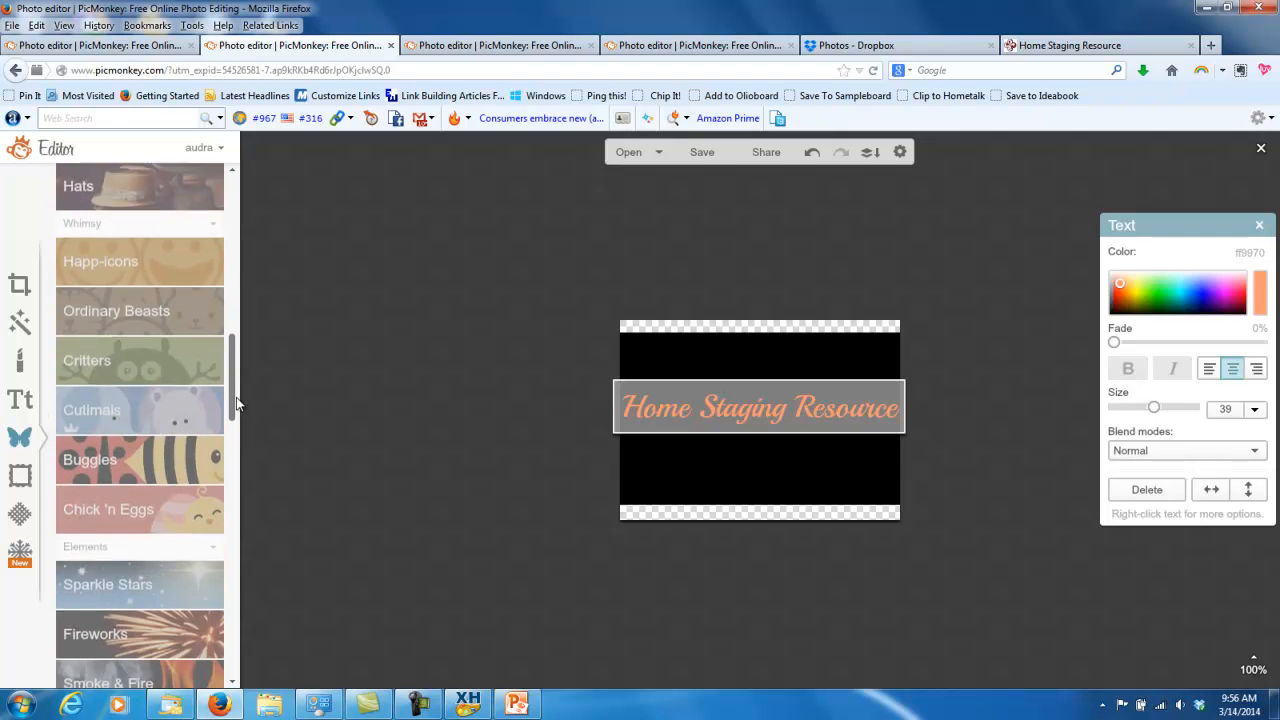
pyautogui.scroll(-3)
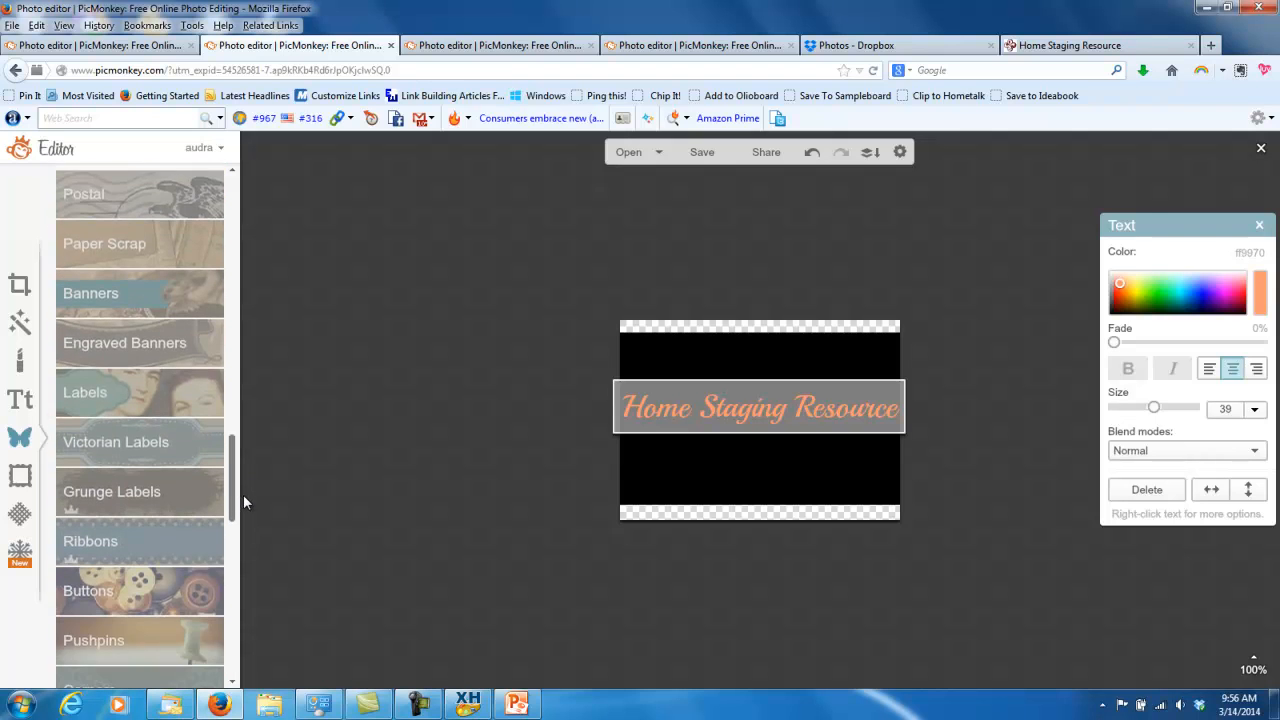
pyautogui.scroll(-3)
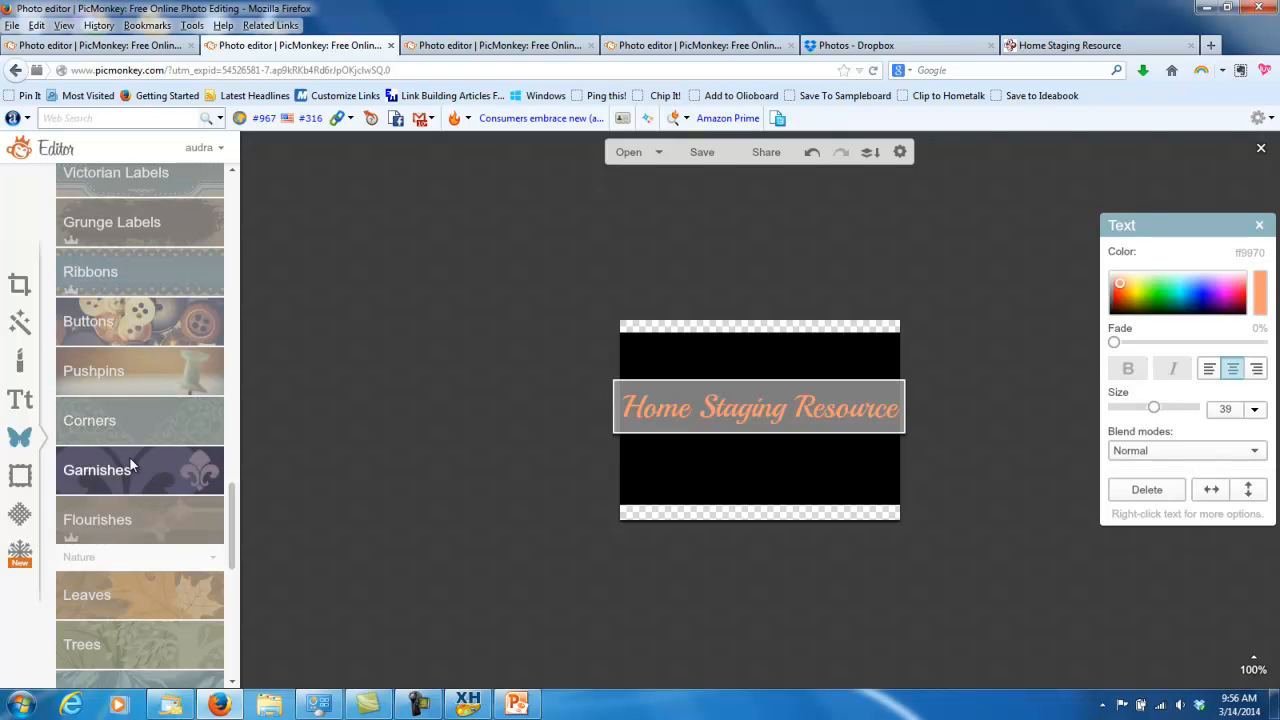
pyautogui.scroll(-3)
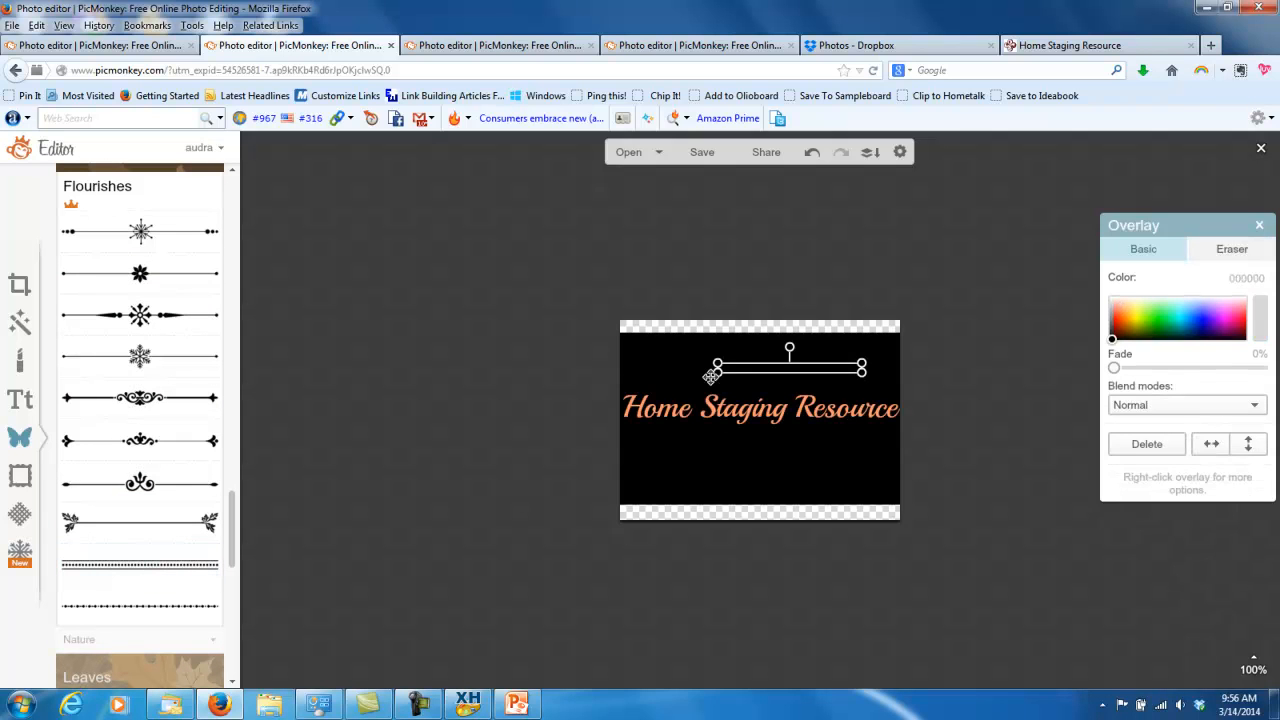
# - Move the dotted flourish beneath the title, make it white, and open backdrop options
pyautogui.moveTo(712, 375); pyautogui.dragTo(555, 365)
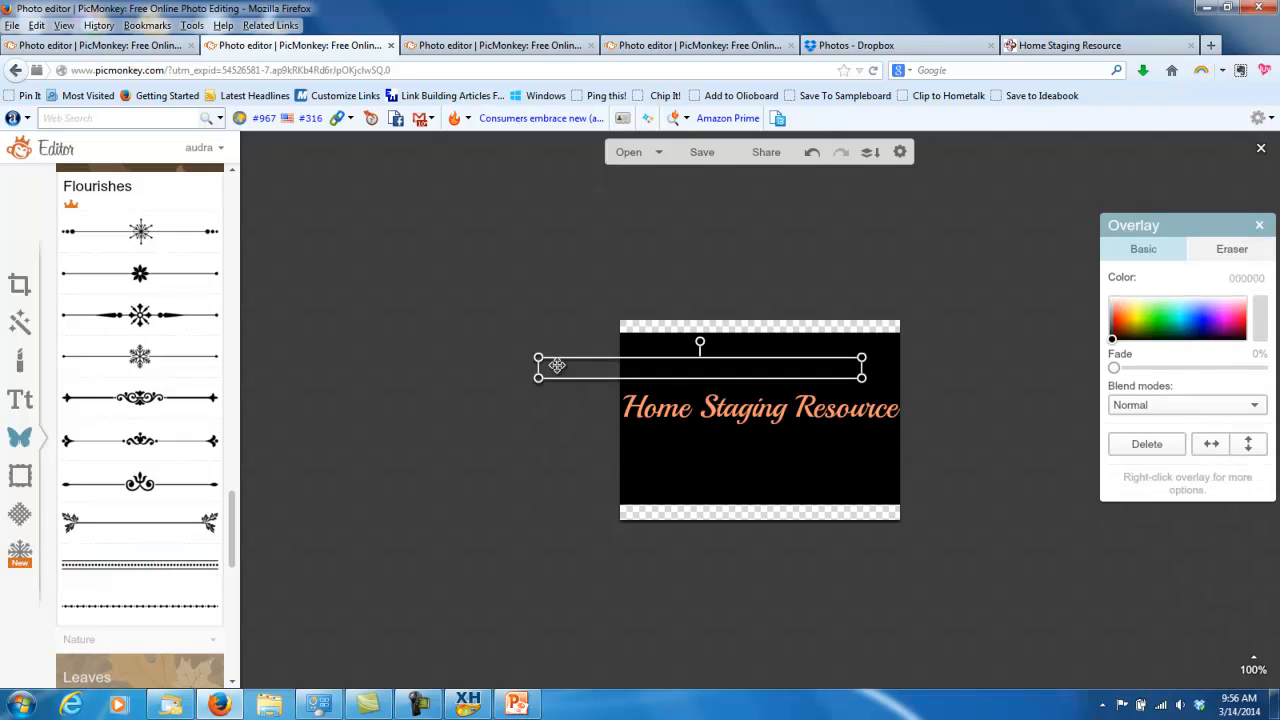
pyautogui.moveTo(556, 366); pyautogui.dragTo(614, 438)
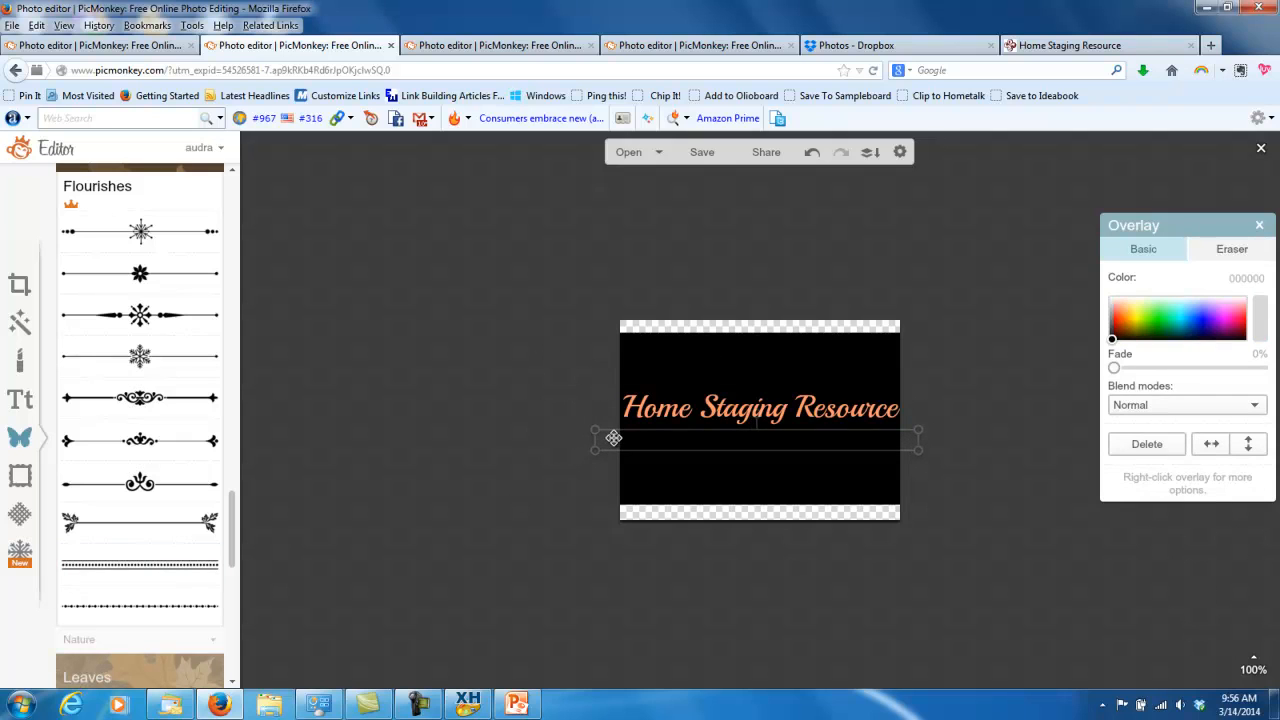
pyautogui.click(1114, 307)
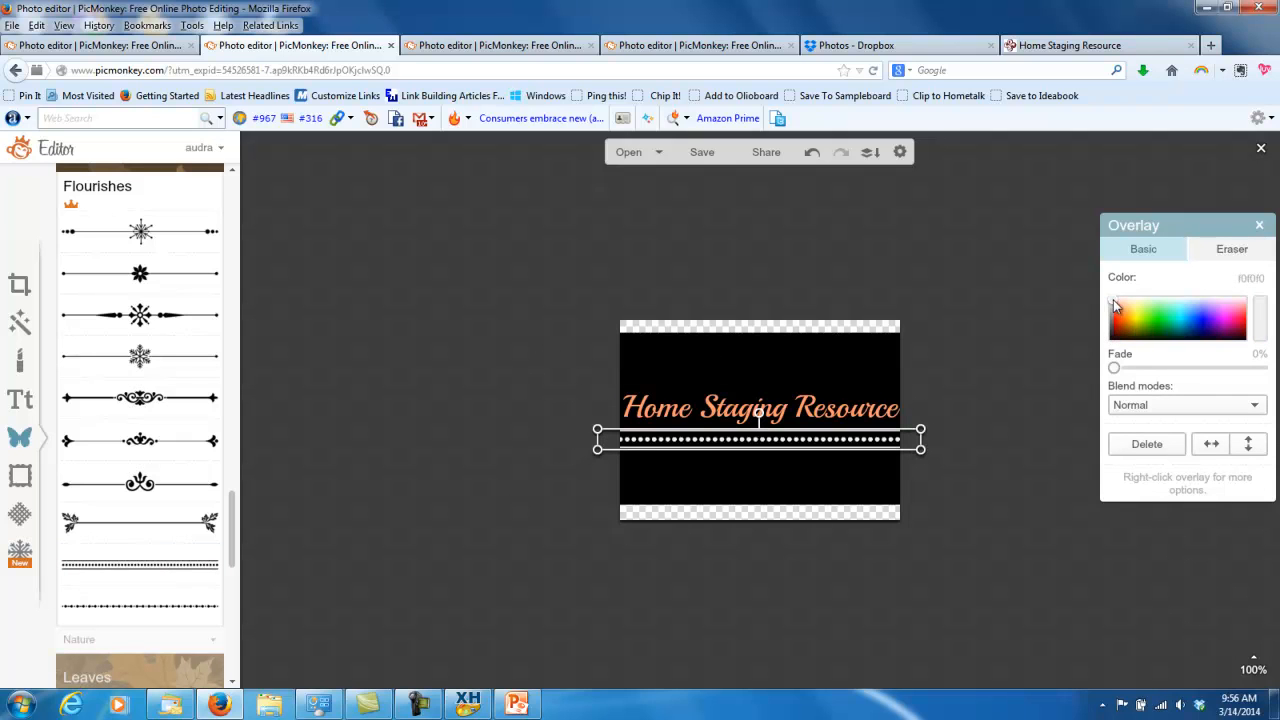
pyautogui.moveTo(738, 413)
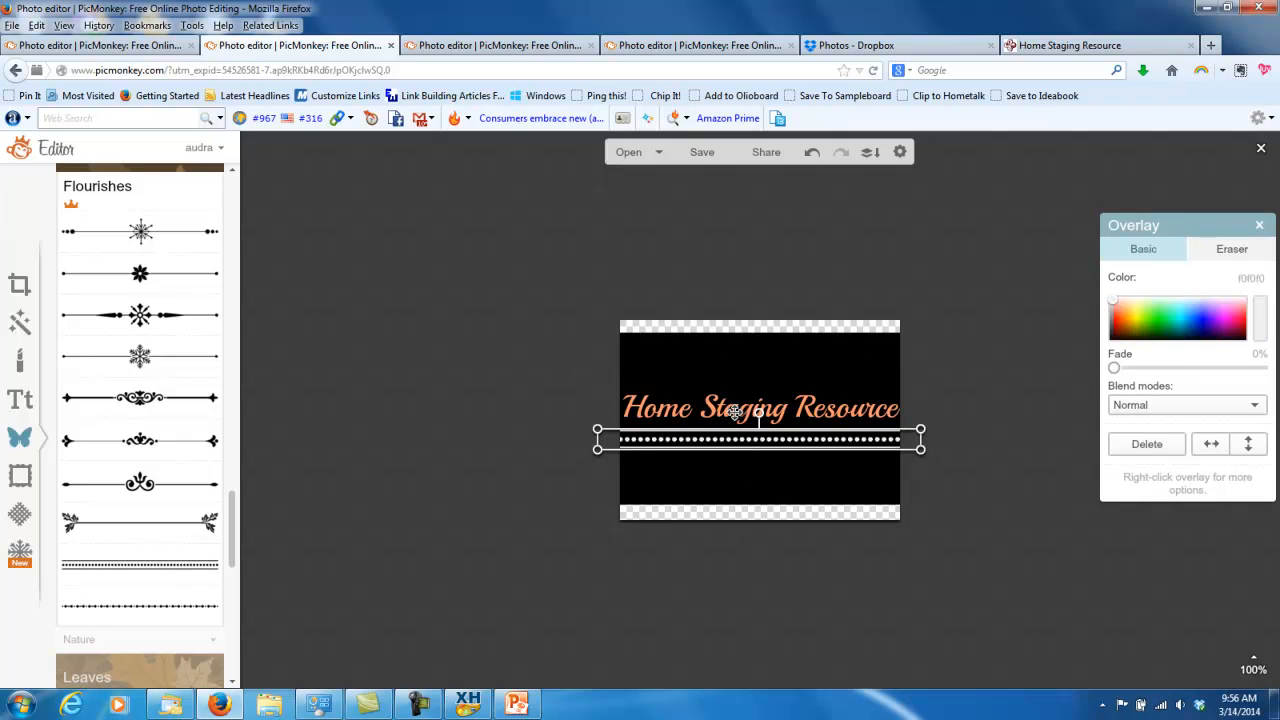
pyautogui.rightClick(737, 420)
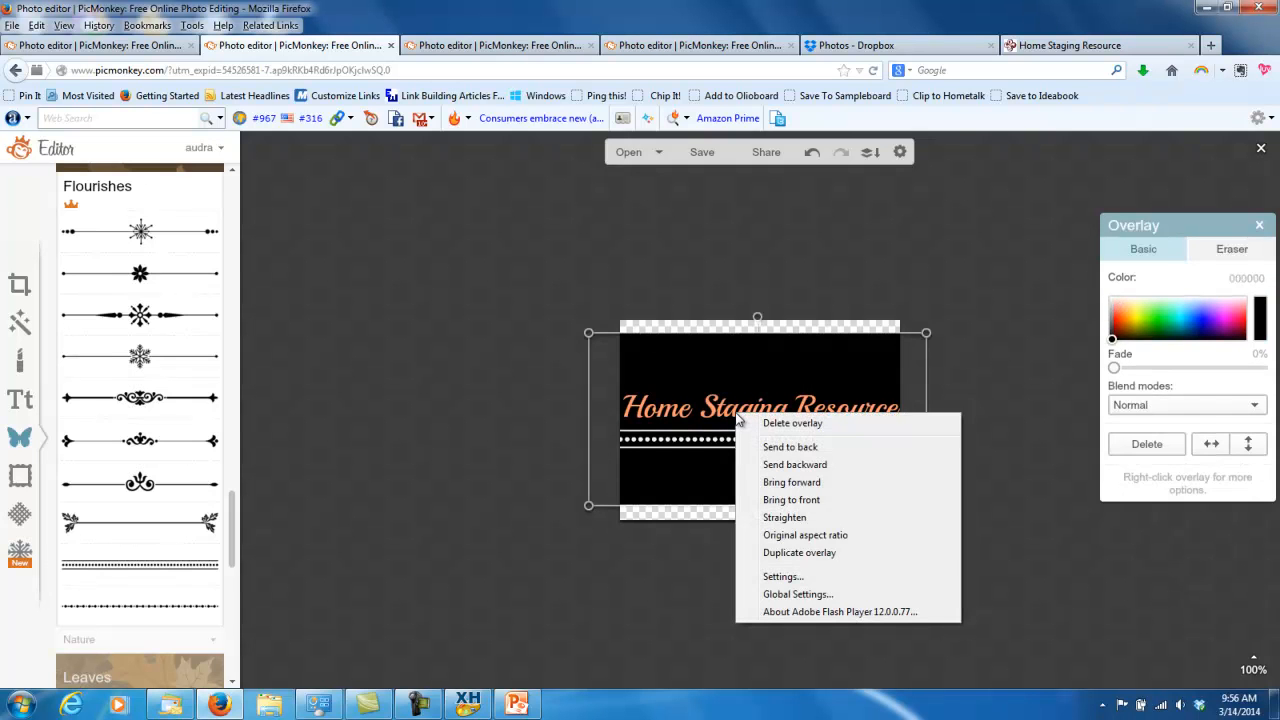
pyautogui.click(18, 398)
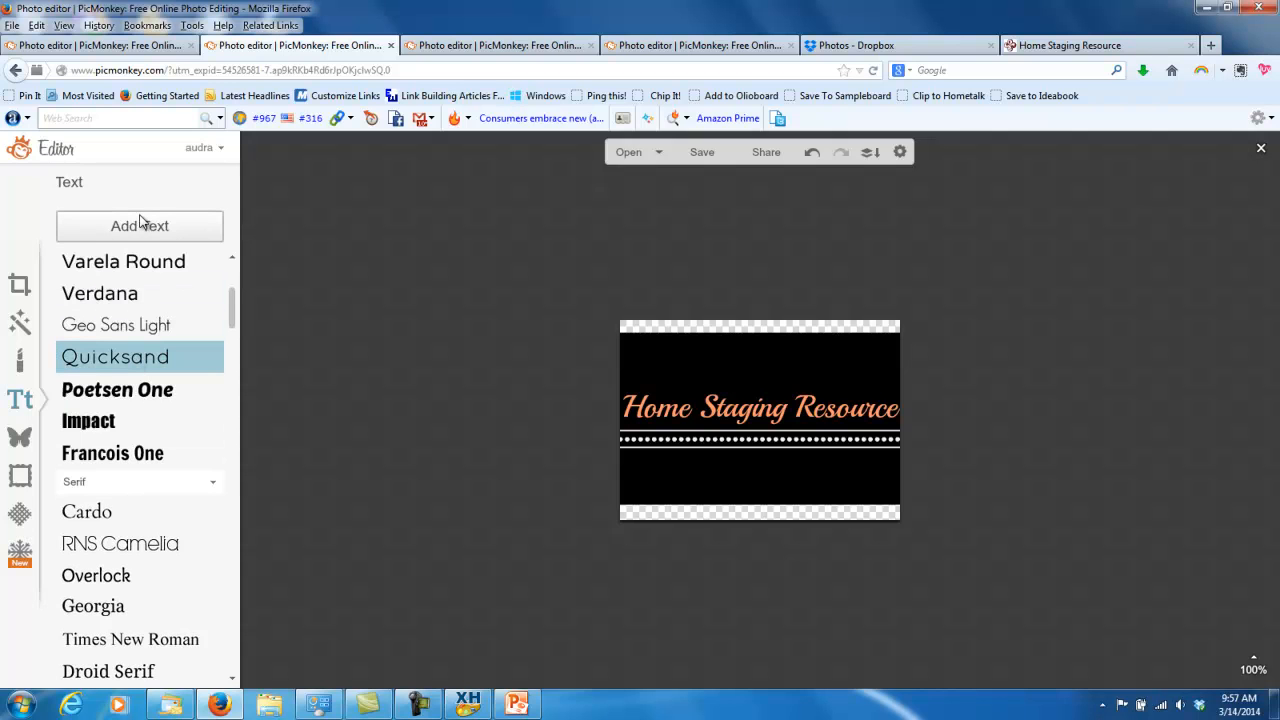
pyautogui.click(139, 225)
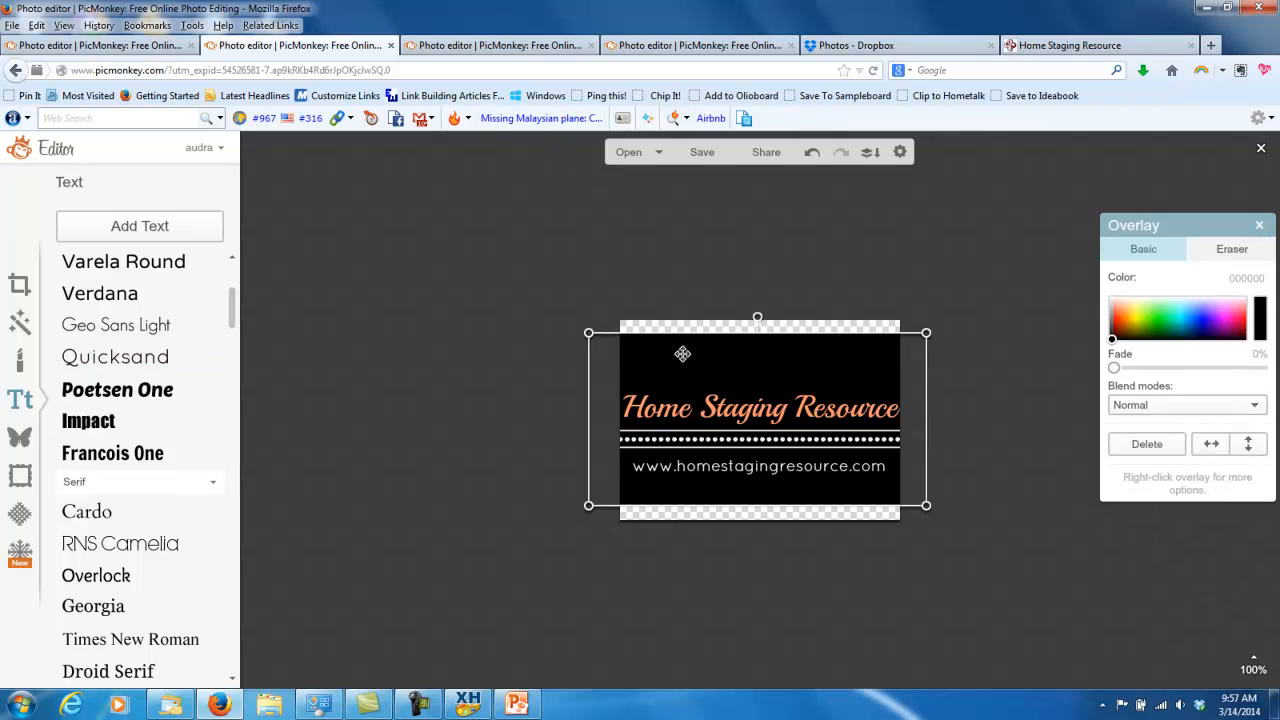
pyautogui.moveTo(720, 481)
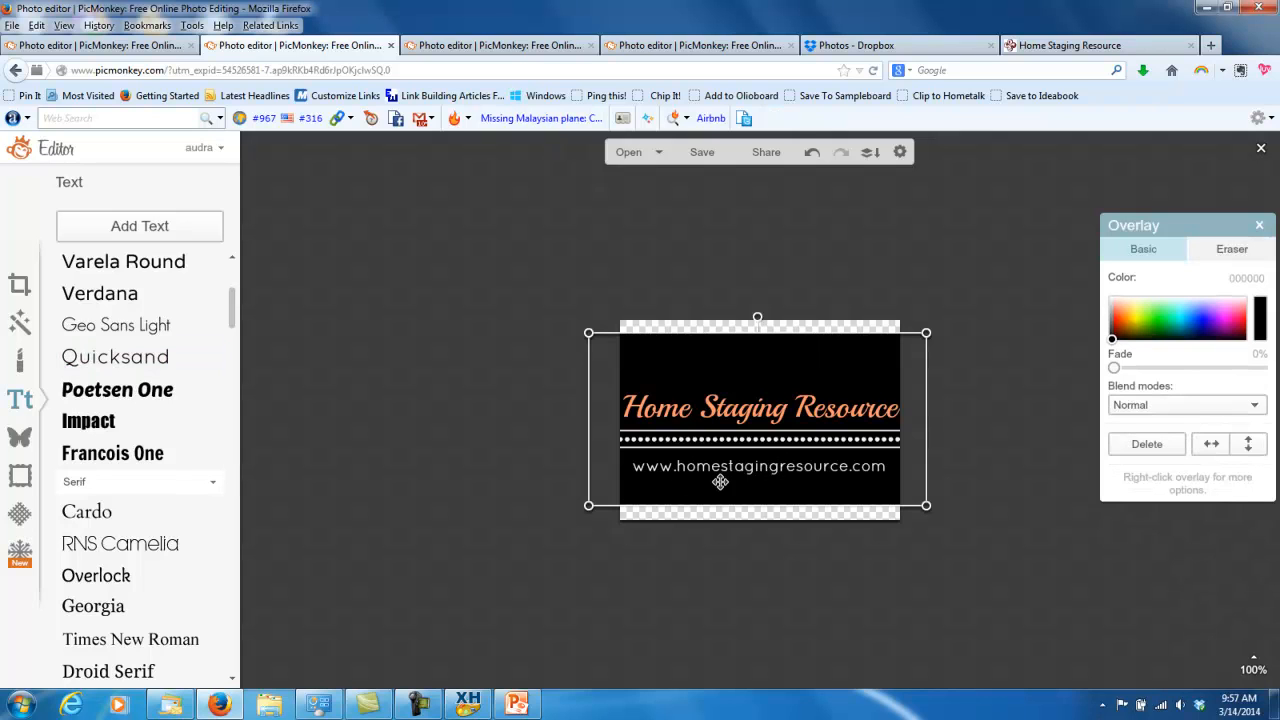
pyautogui.moveTo(744, 360)
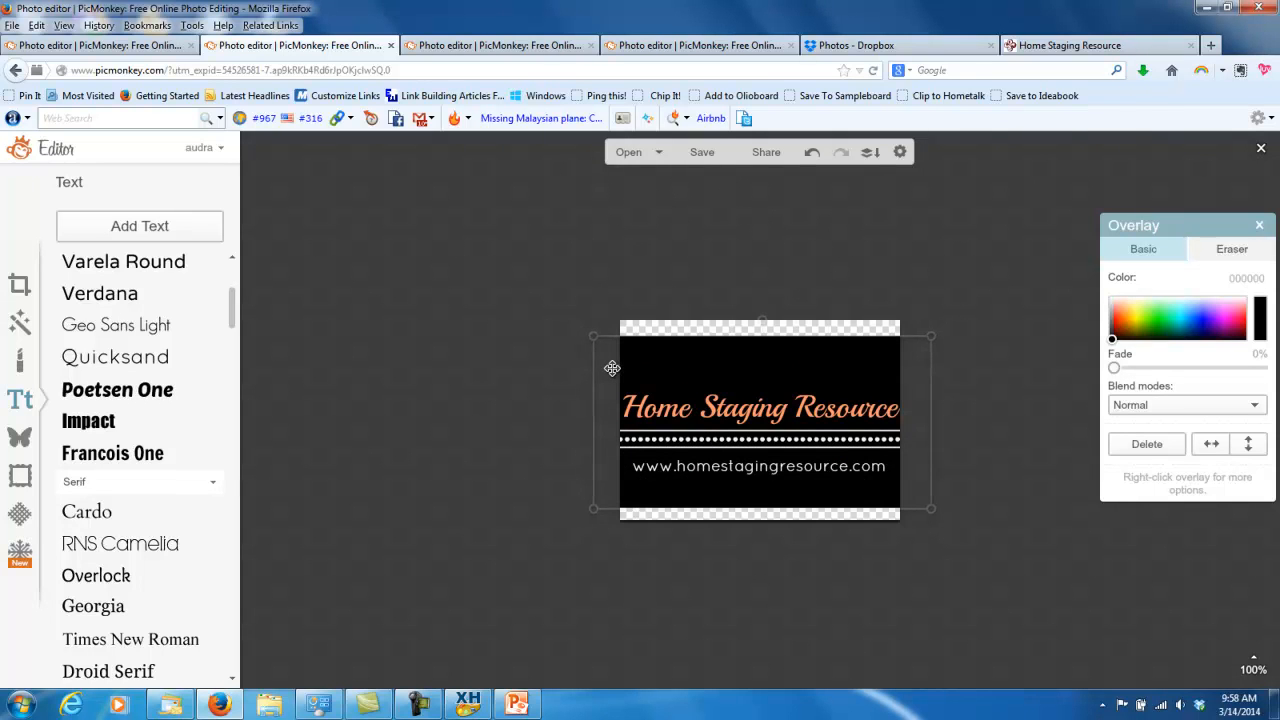
# - Switch to Basic Edits and open Save for a 350×140 PNG
pyautogui.scroll(-3)
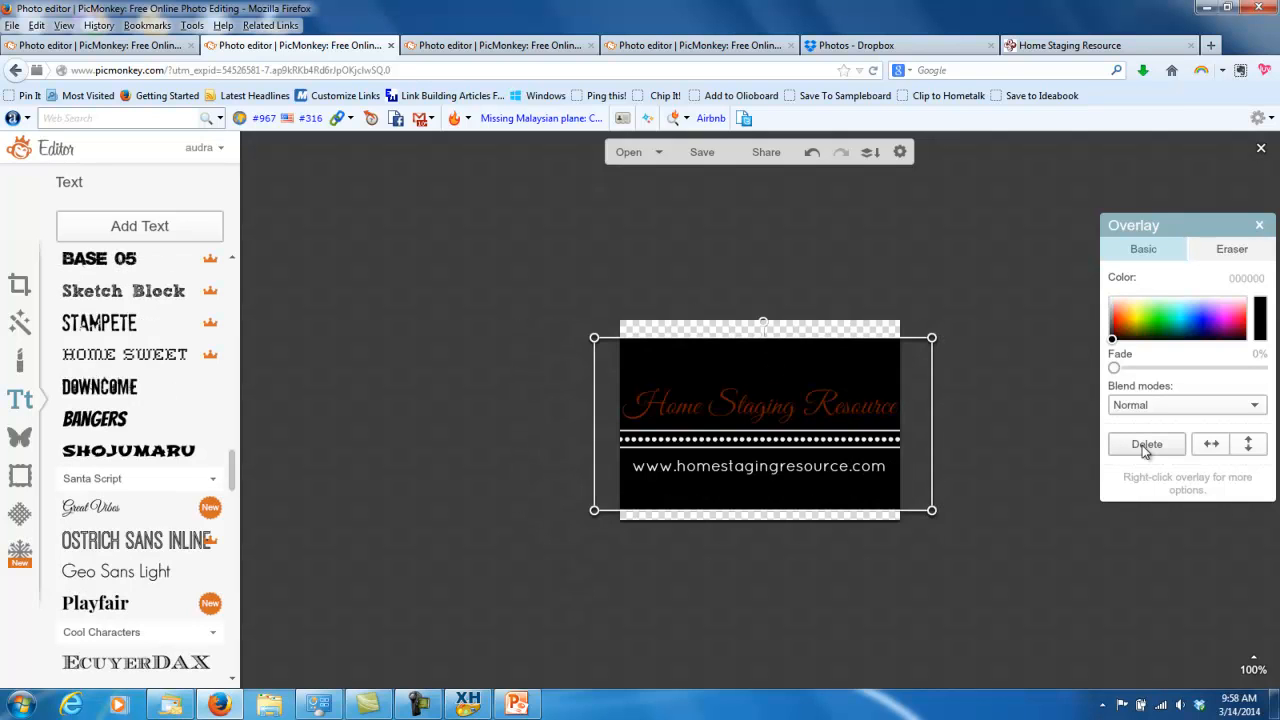
pyautogui.click(20, 284)
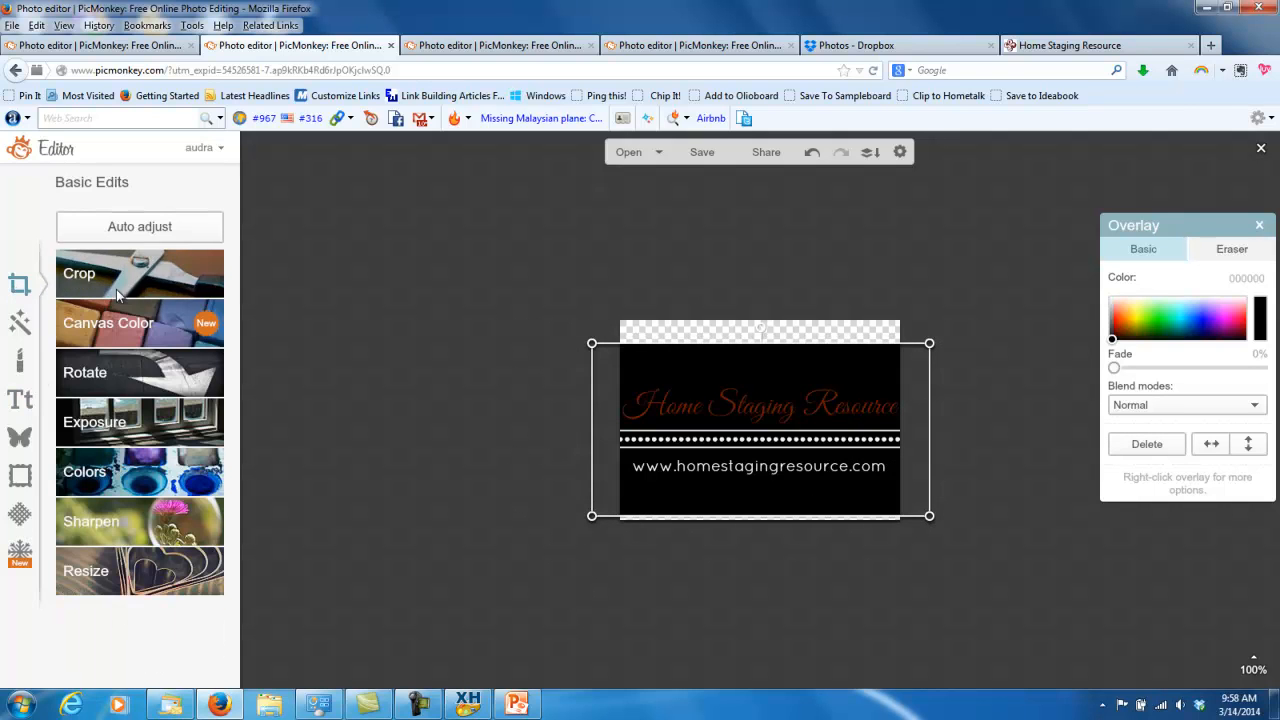
pyautogui.click(79, 273)
pyautogui.write('2minute')
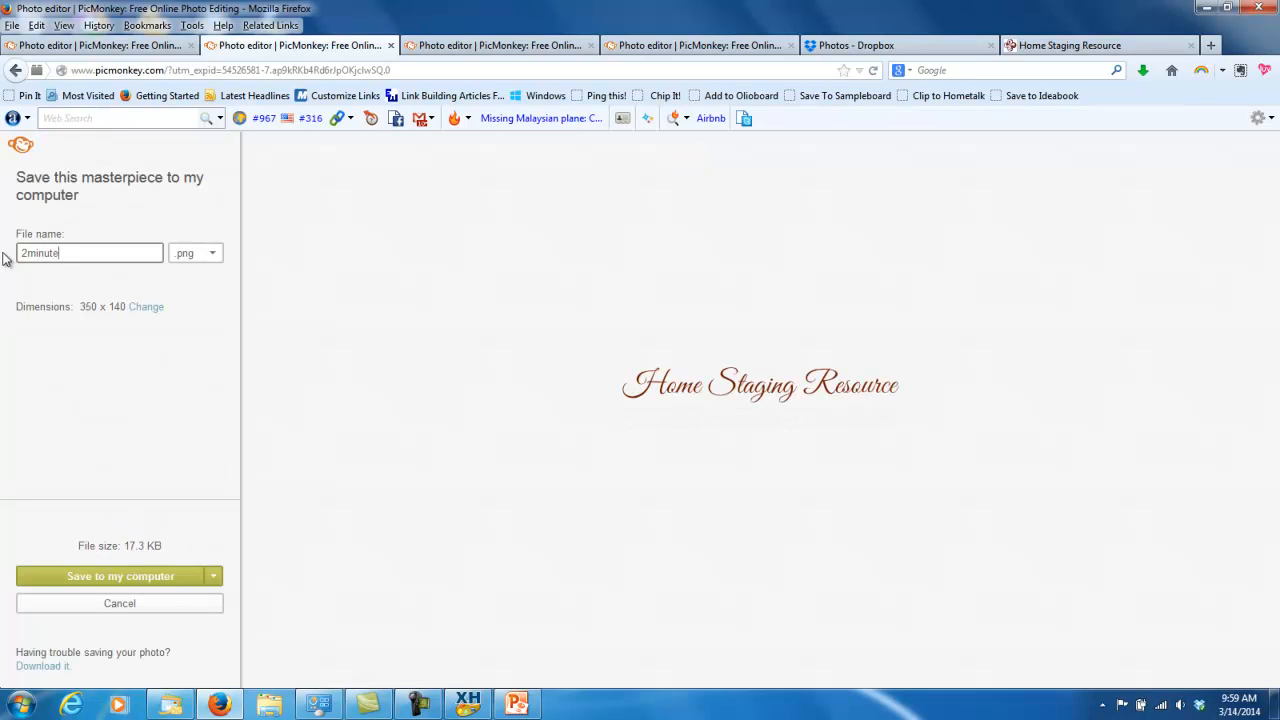
# - Save the logo to the computer as 2minutelogo.png
pyautogui.write('logo')
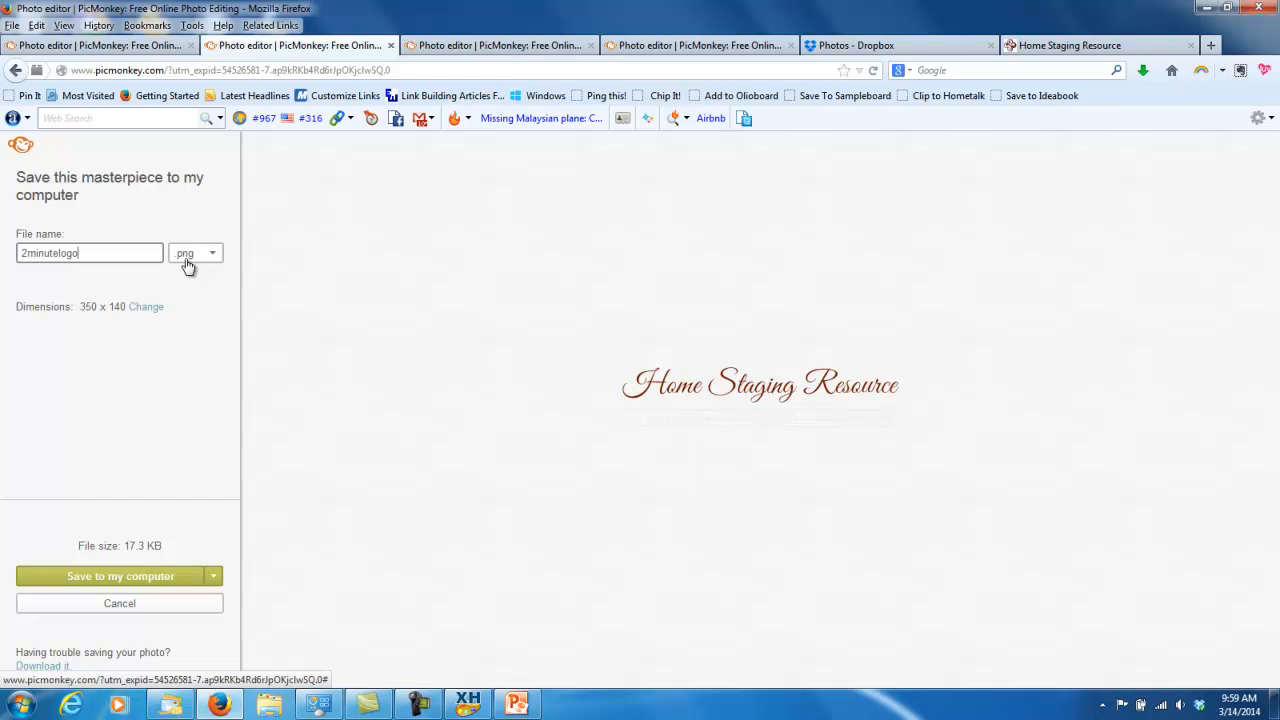
pyautogui.click(120, 576)
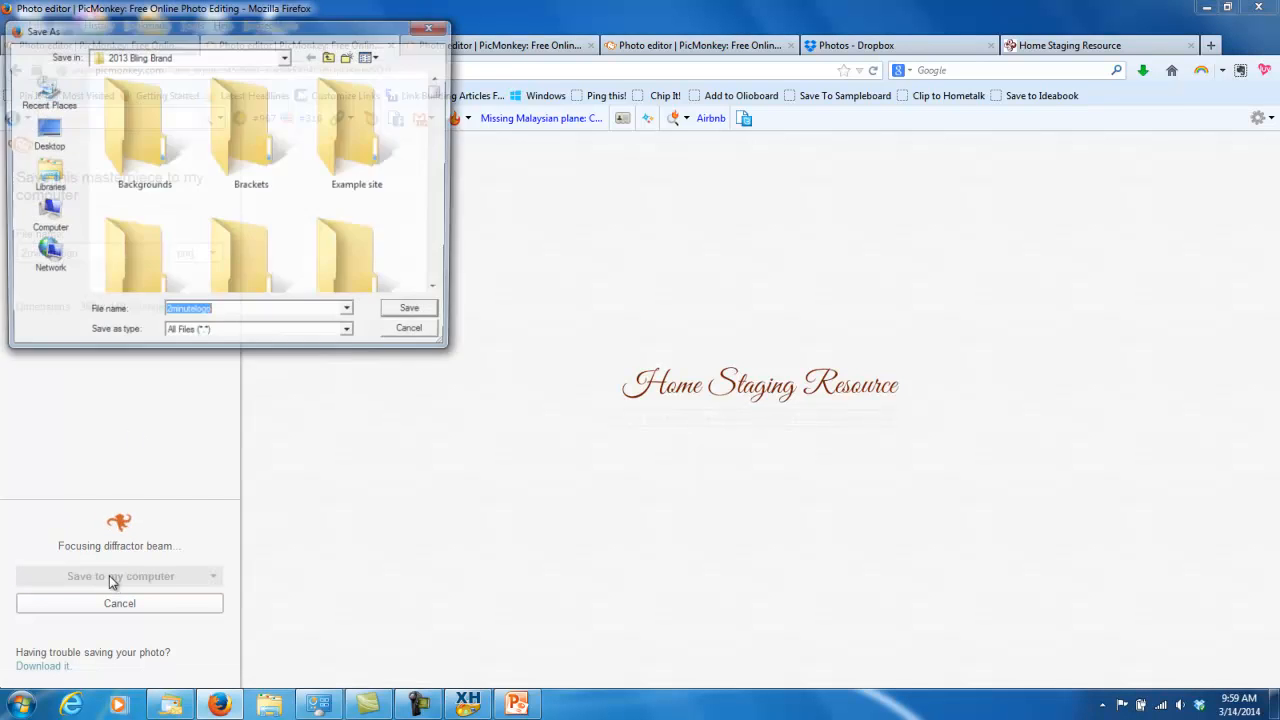
pyautogui.click(409, 307)
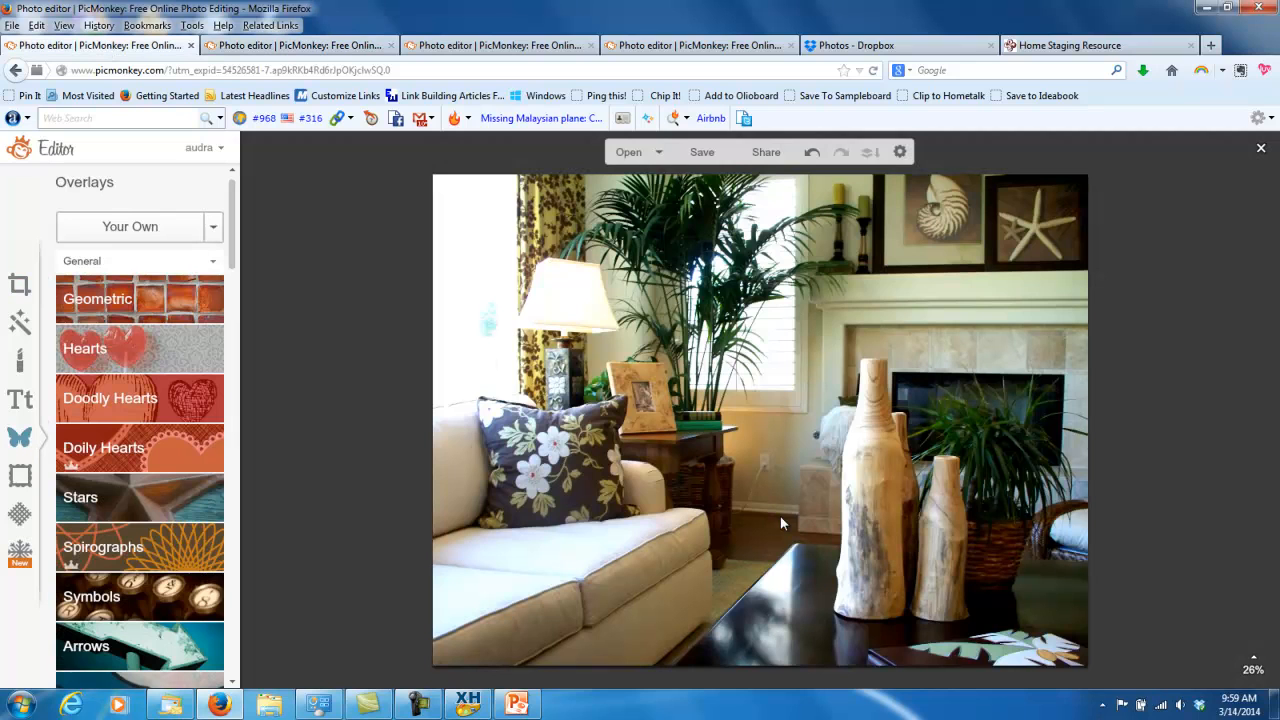
pyautogui.moveTo(868, 349)
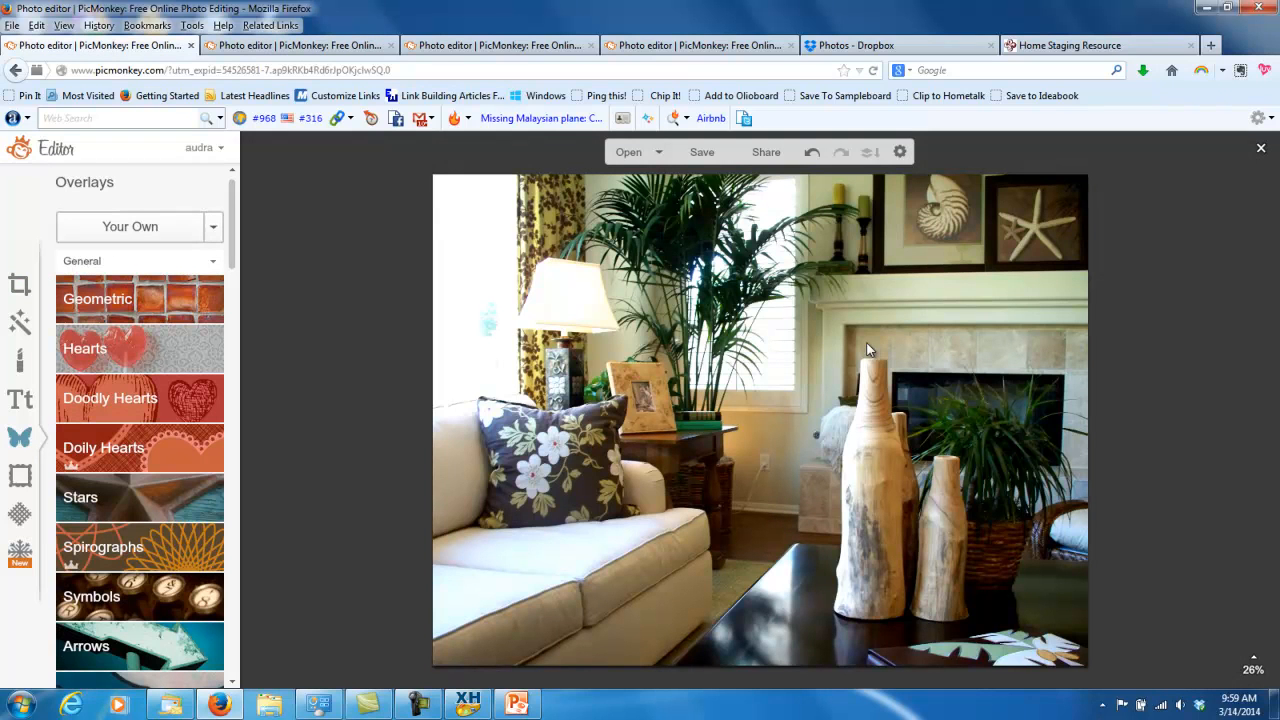
pyautogui.moveTo(752, 483)
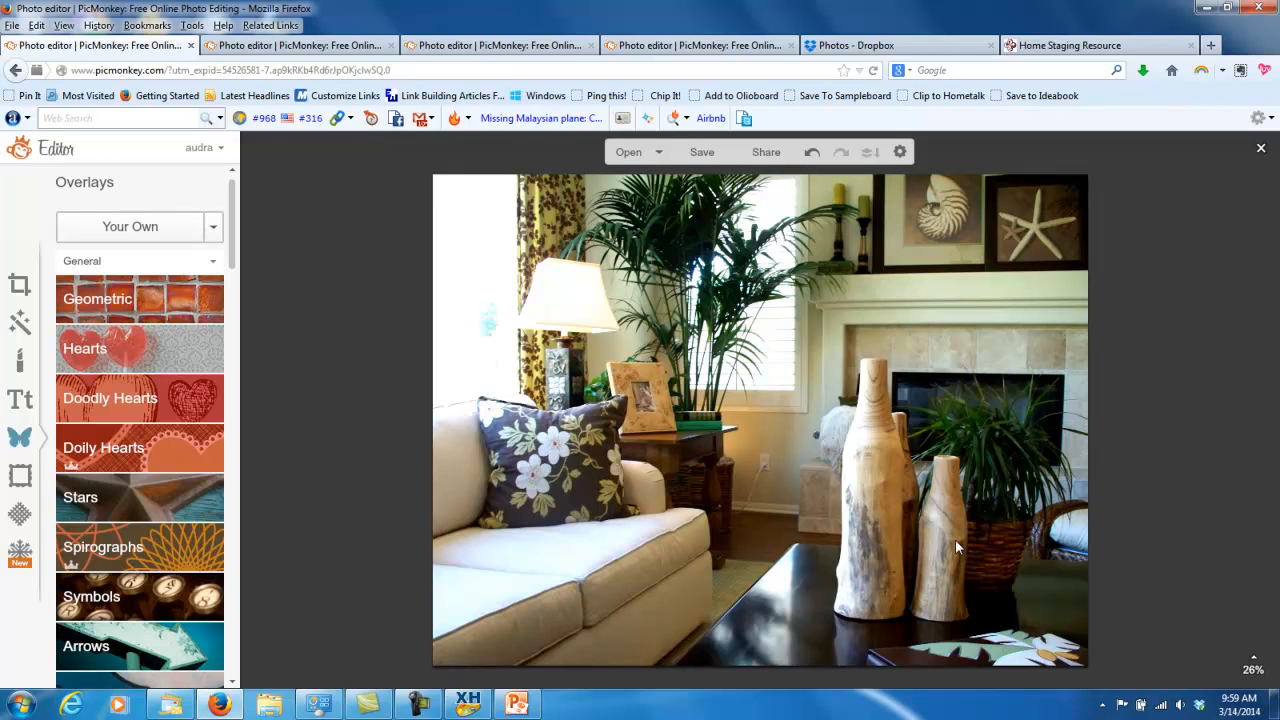
pyautogui.moveTo(630, 483)
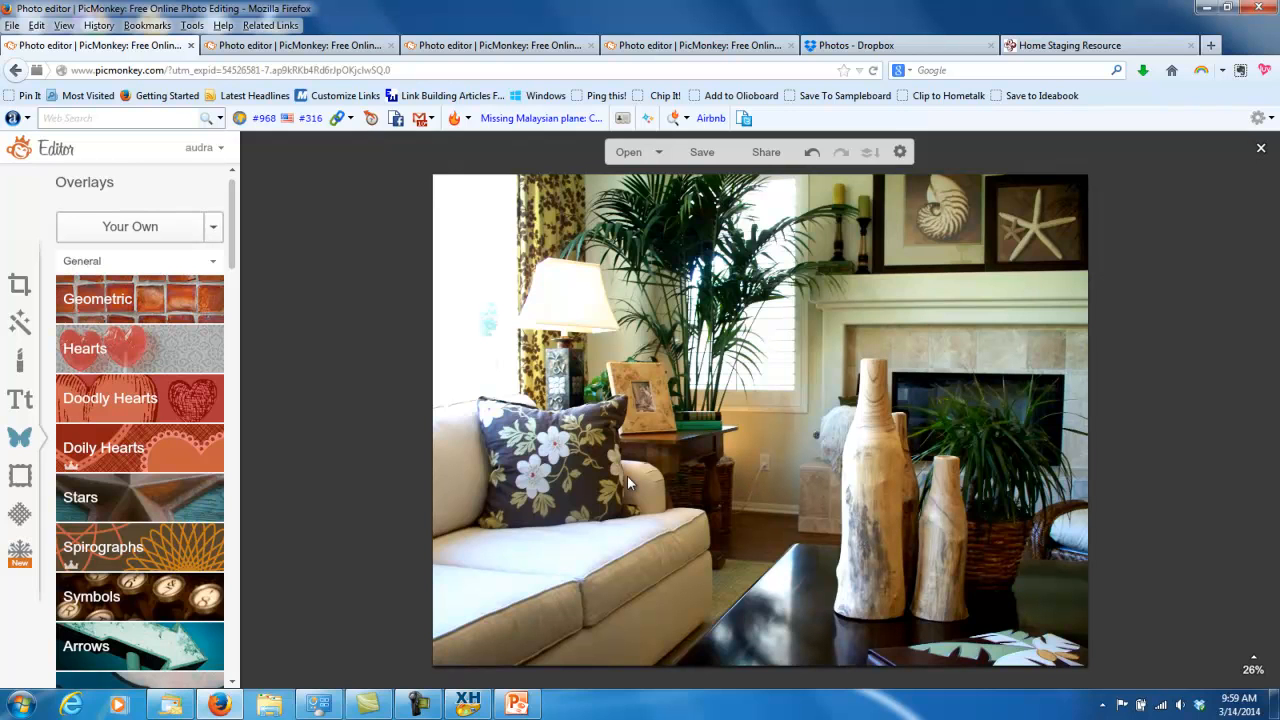
pyautogui.moveTo(590, 390)
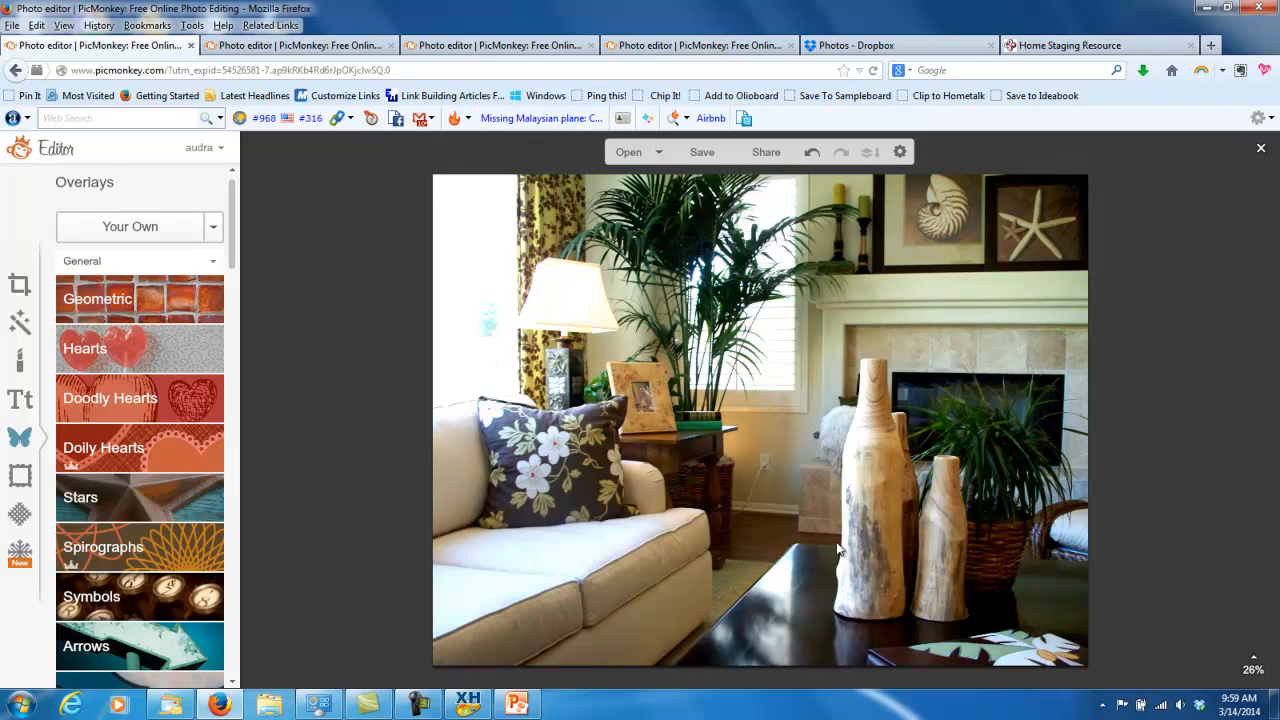
pyautogui.moveTo(672, 531)
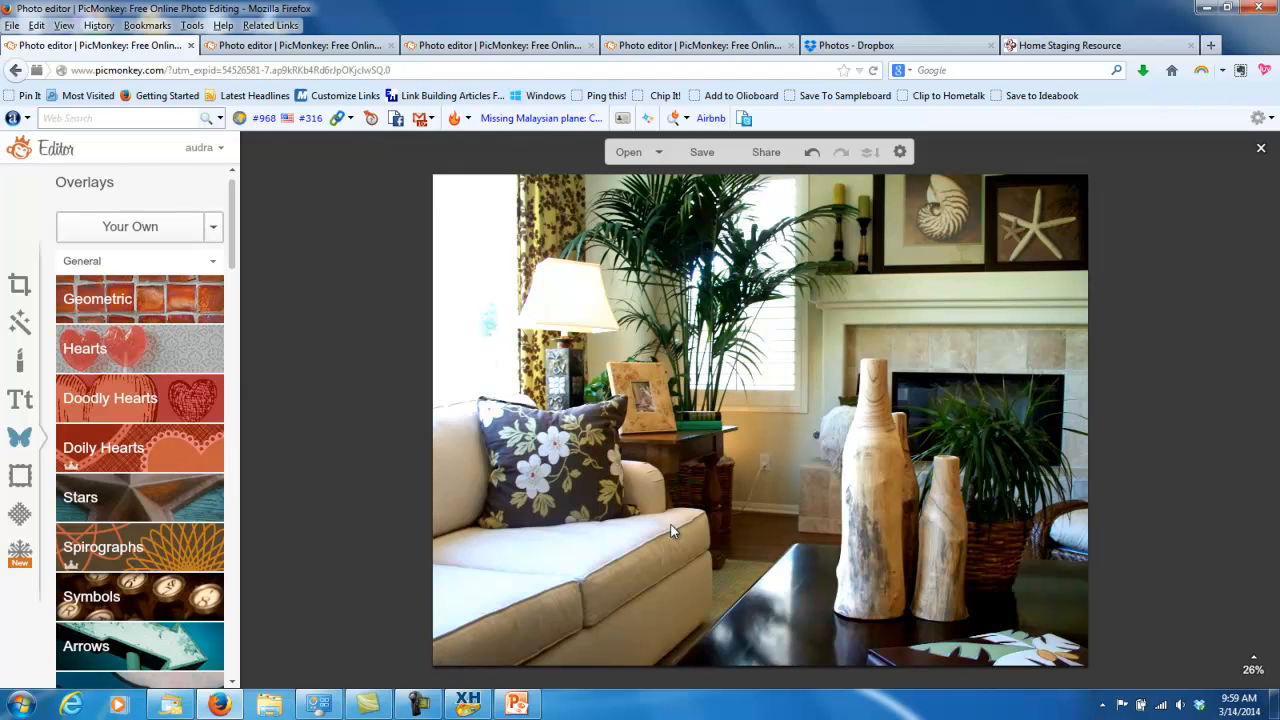
pyautogui.moveTo(22, 445)
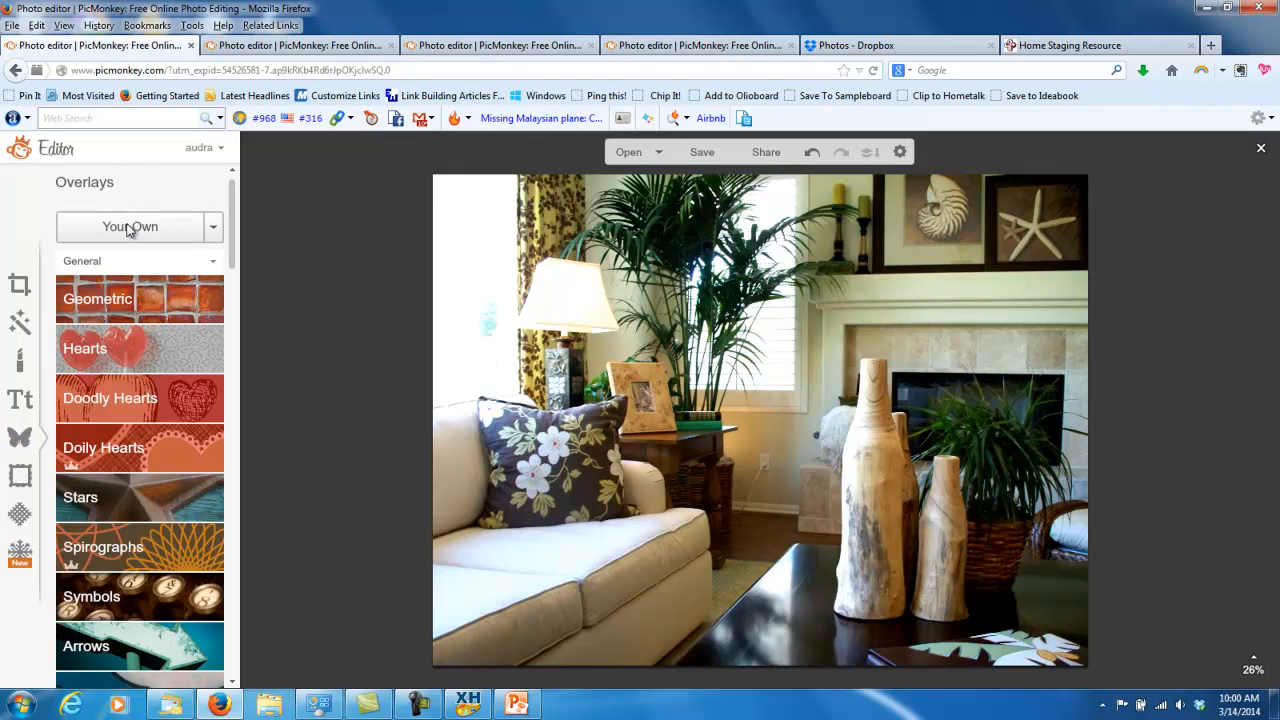
pyautogui.moveTo(718, 432)
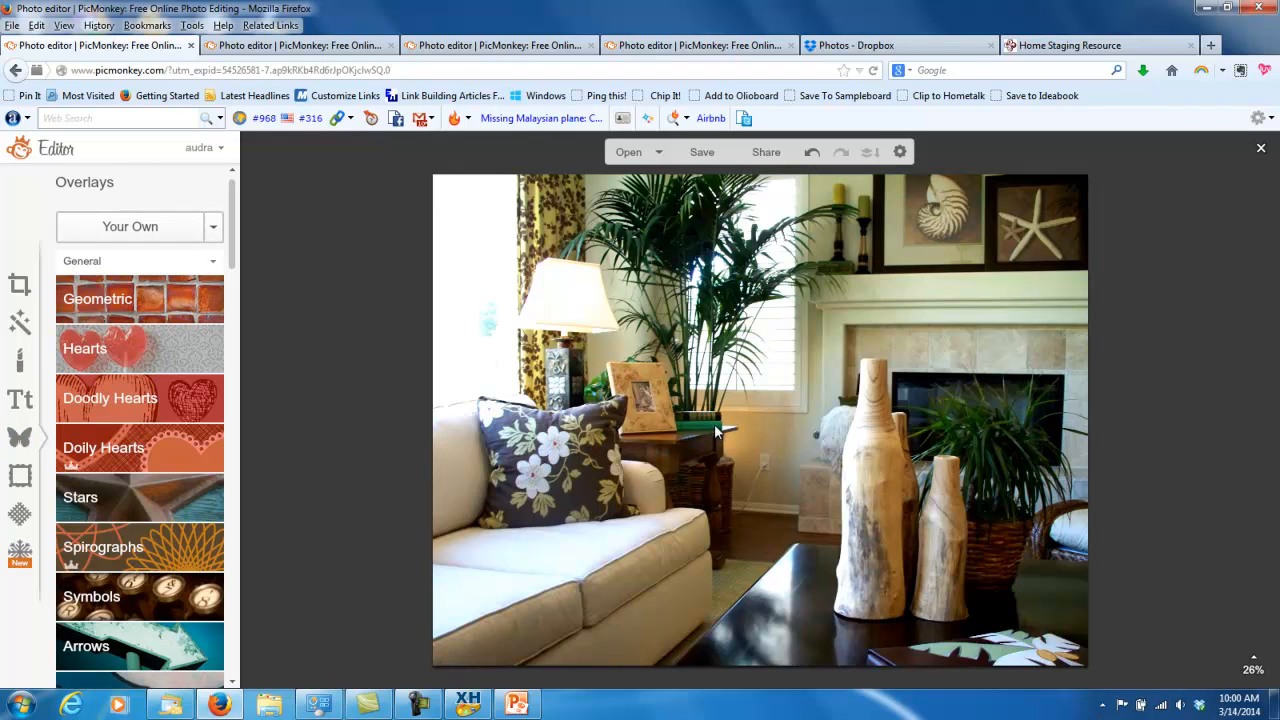
pyautogui.moveTo(129, 226)
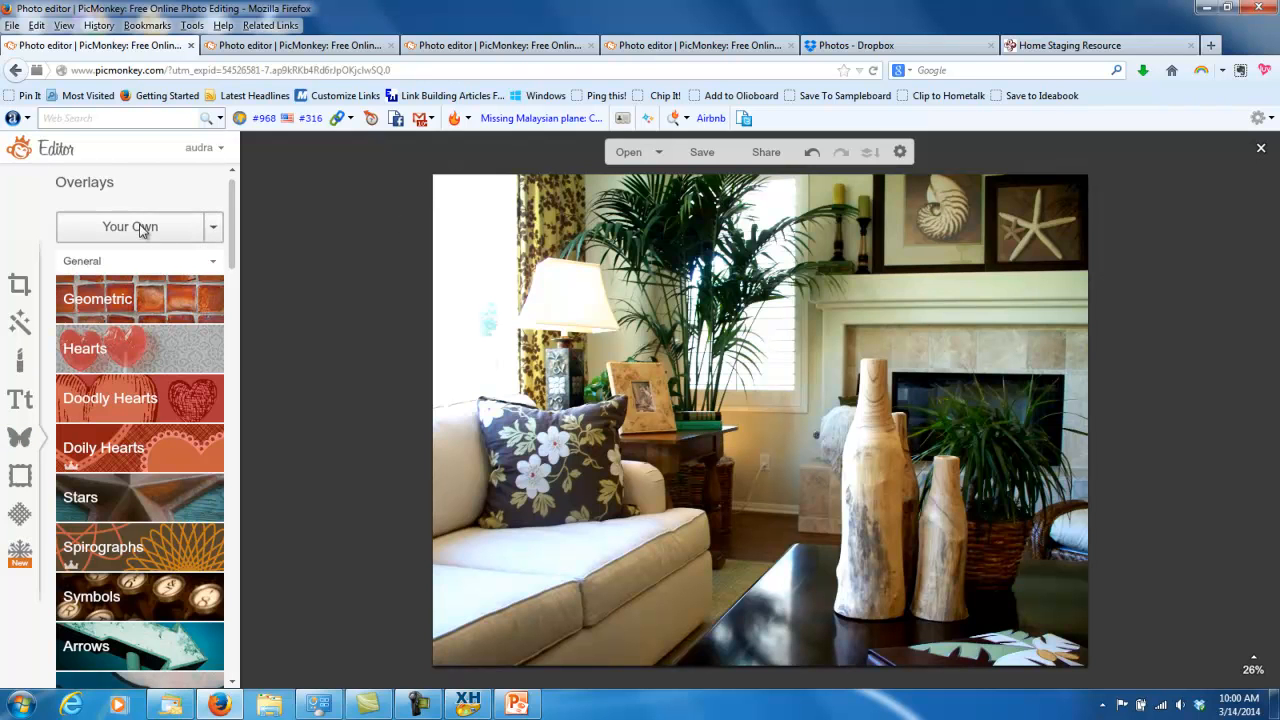
# - Add the saved 2minutelogo file as your own overlay on the living-room photo
pyautogui.click(129, 227)
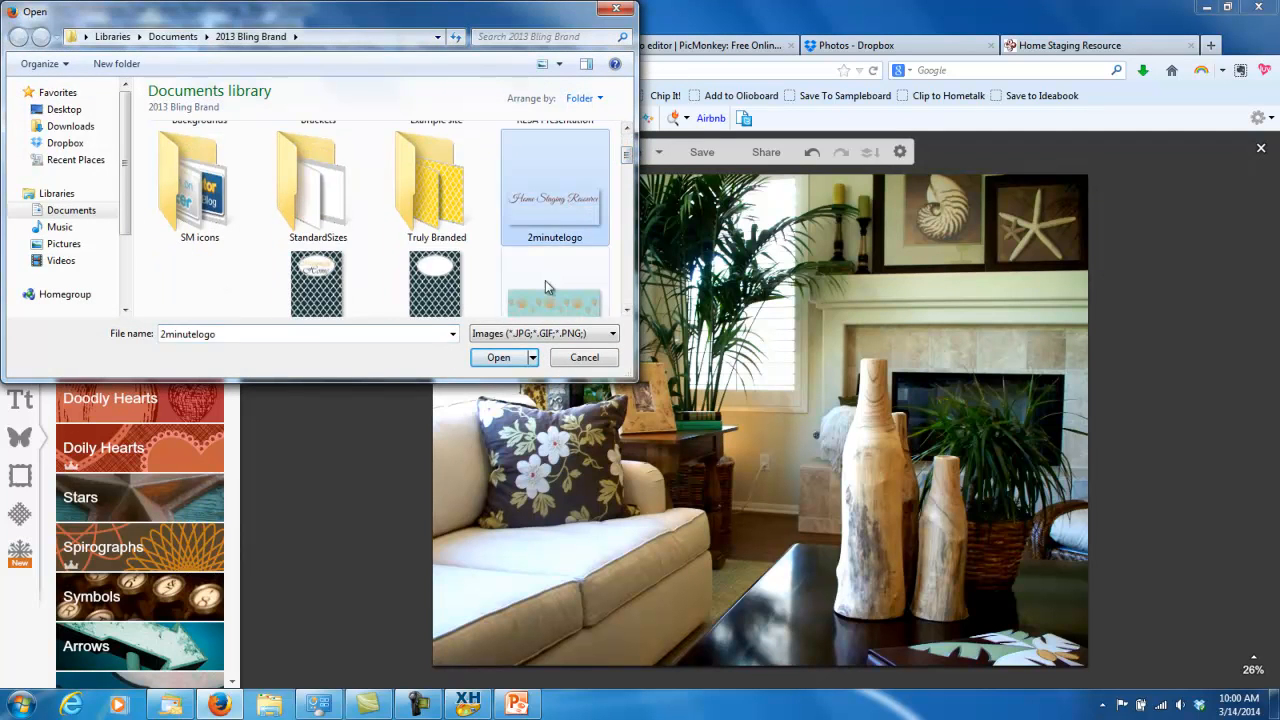
pyautogui.click(498, 357)
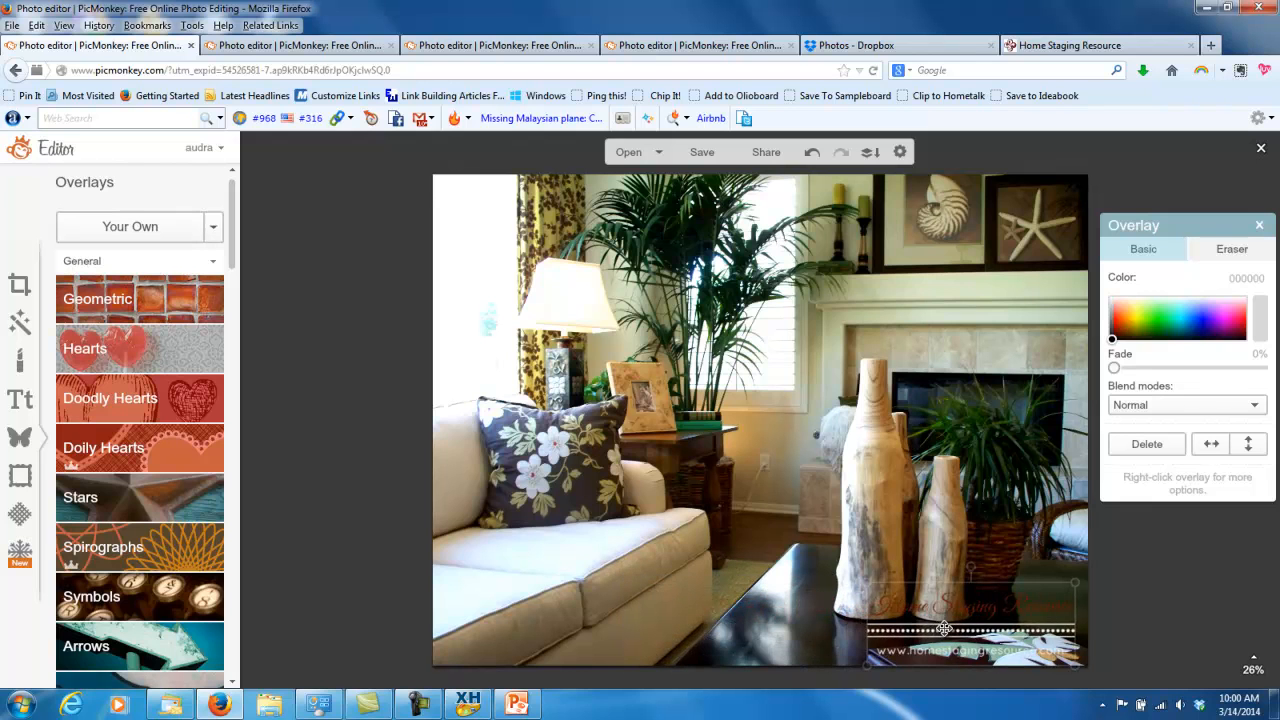
# - Drag the logo overlay left to the bottom centre, over the coffee table
pyautogui.moveTo(943, 628); pyautogui.dragTo(832, 635)
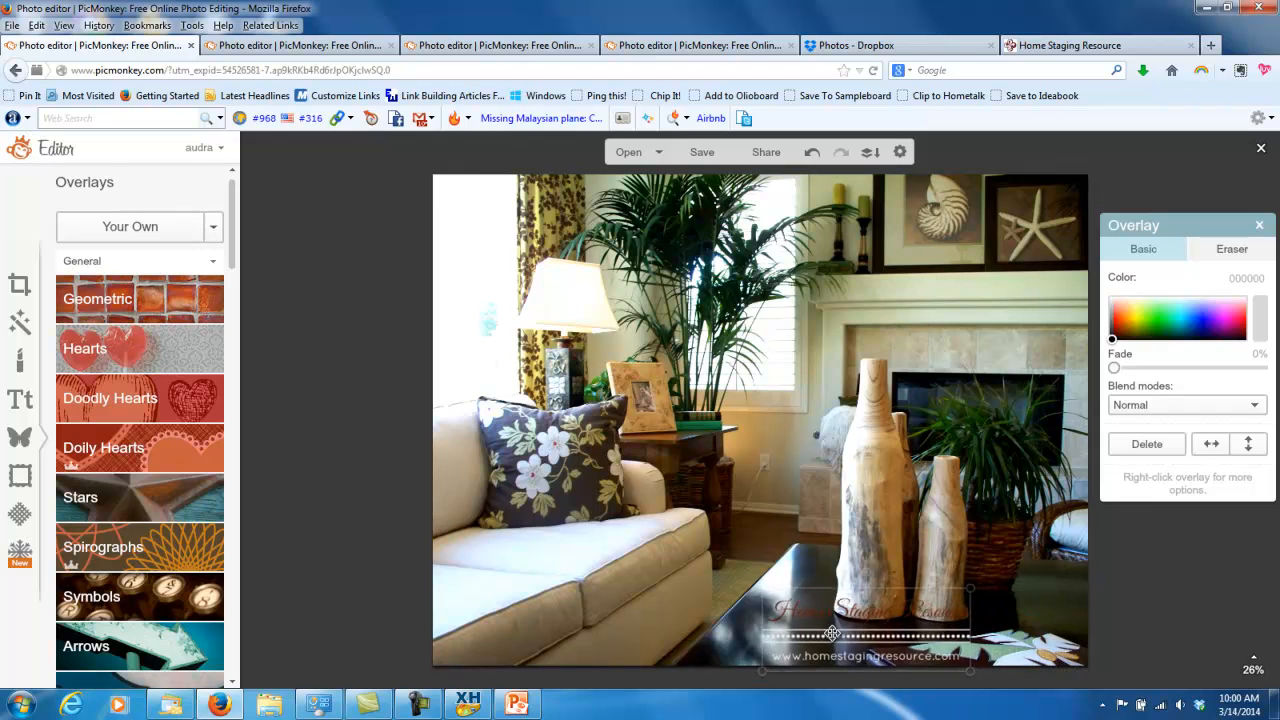
pyautogui.moveTo(830, 635); pyautogui.dragTo(755, 625)
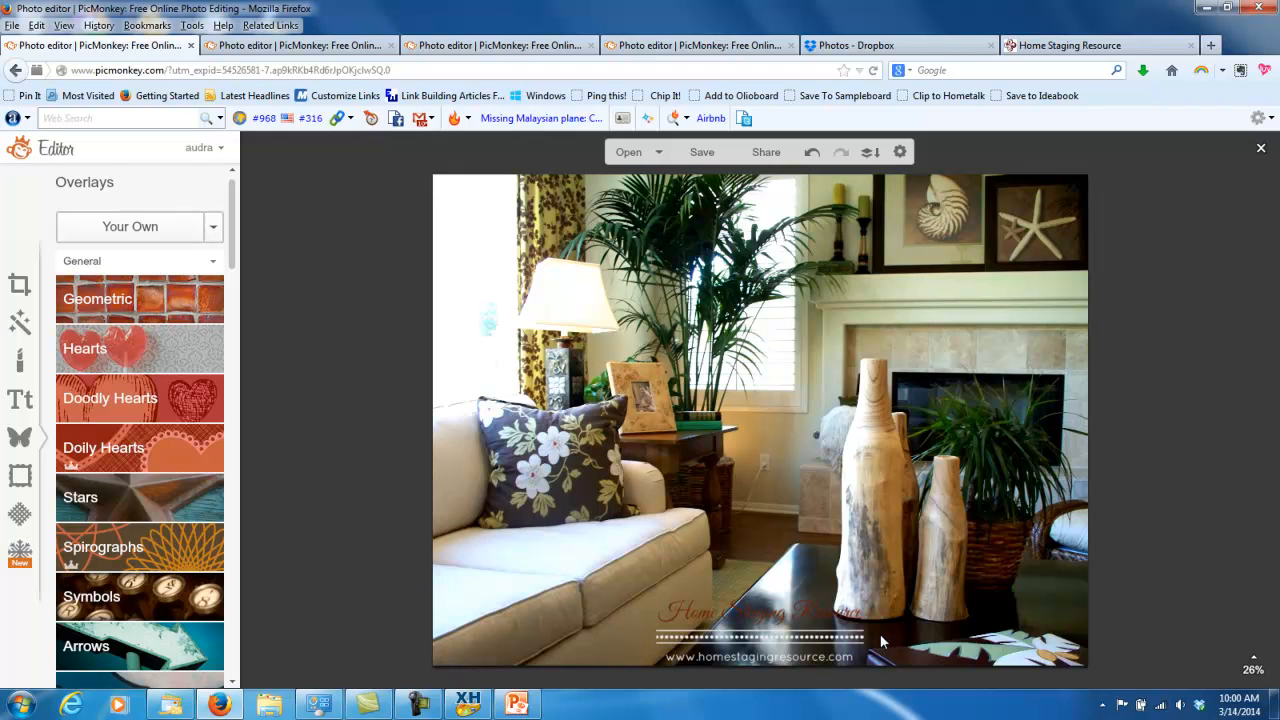
pyautogui.moveTo(889, 565)
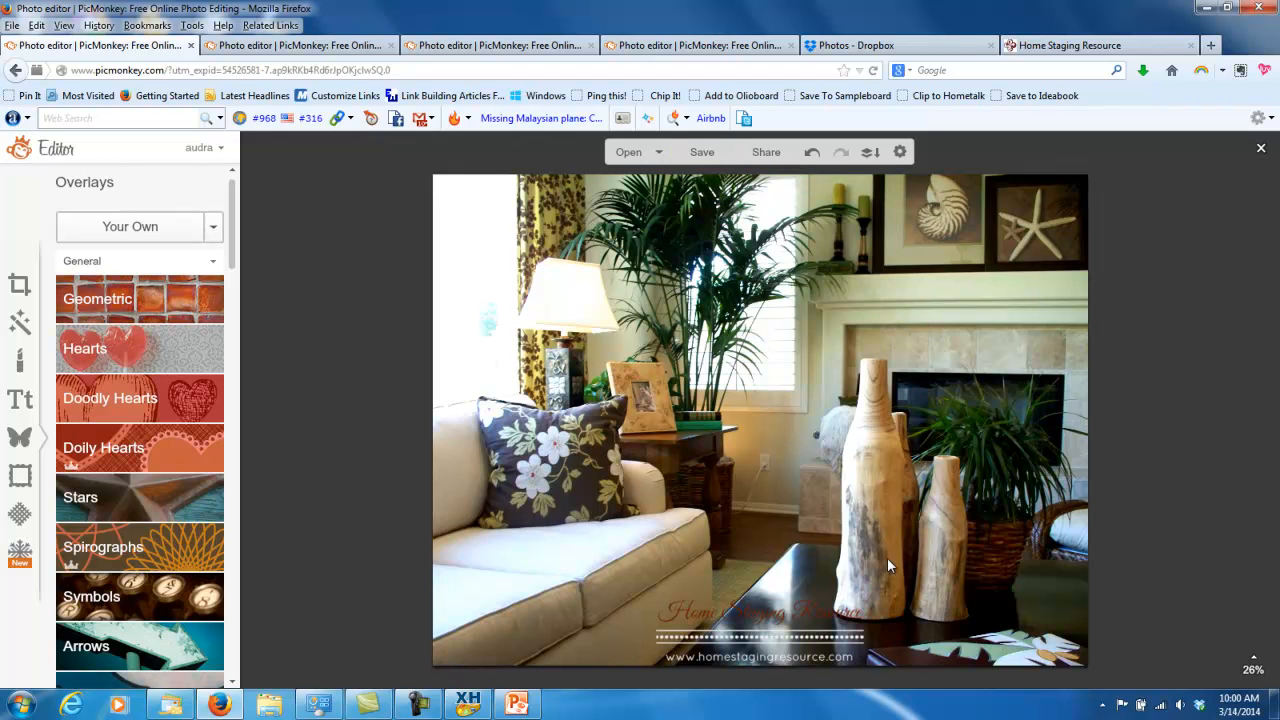